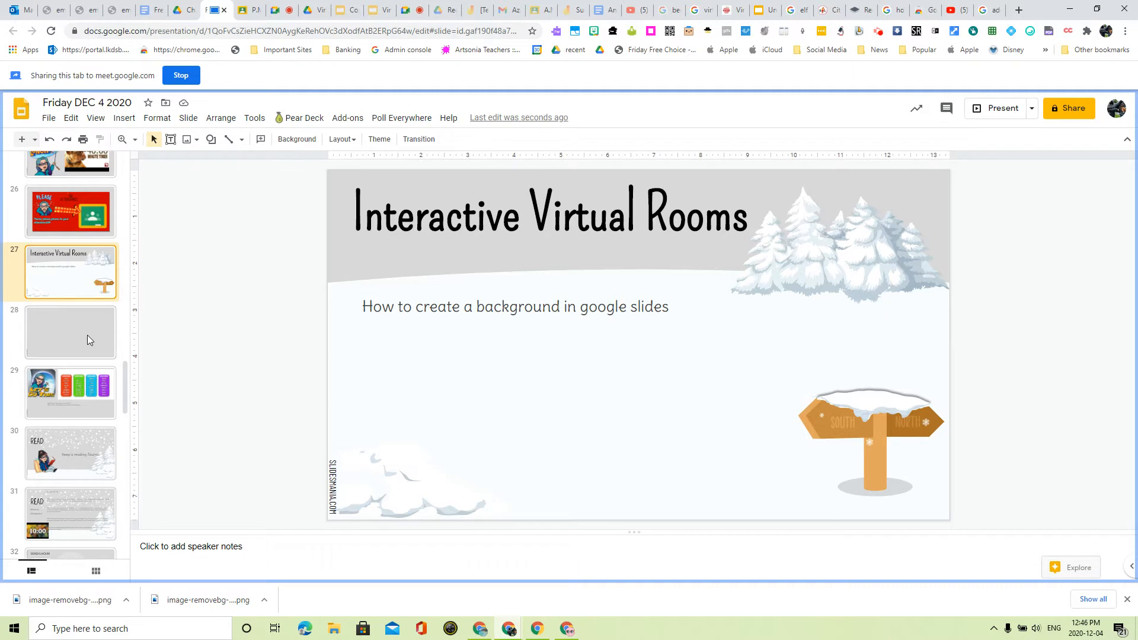
Select blank slide 28 and bring up the Insert menu's image options.
{"action": "left_click", "coordinate": [71, 333]}
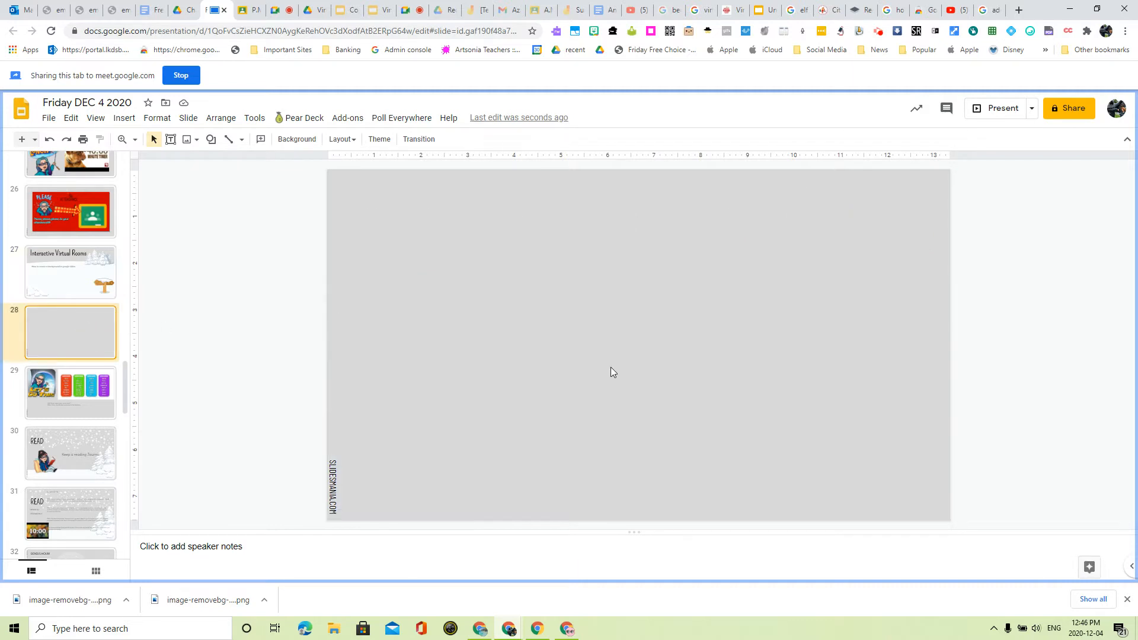
{"action": "mouse_move", "coordinate": [124, 118]}
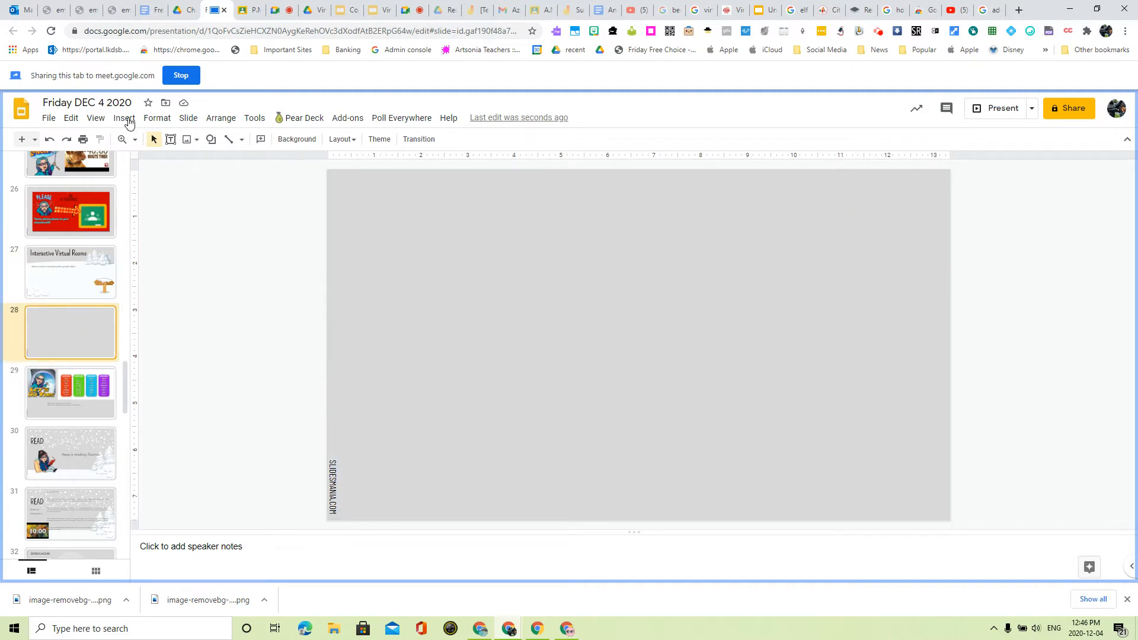
{"action": "left_click", "coordinate": [124, 117]}
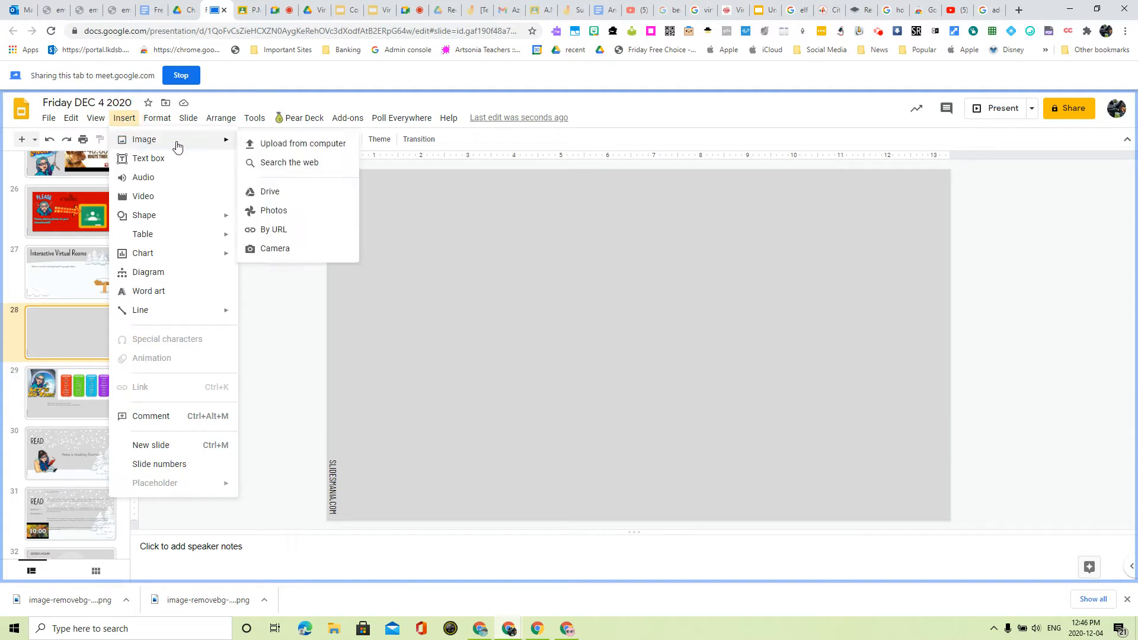
{"action": "mouse_move", "coordinate": [211, 149]}
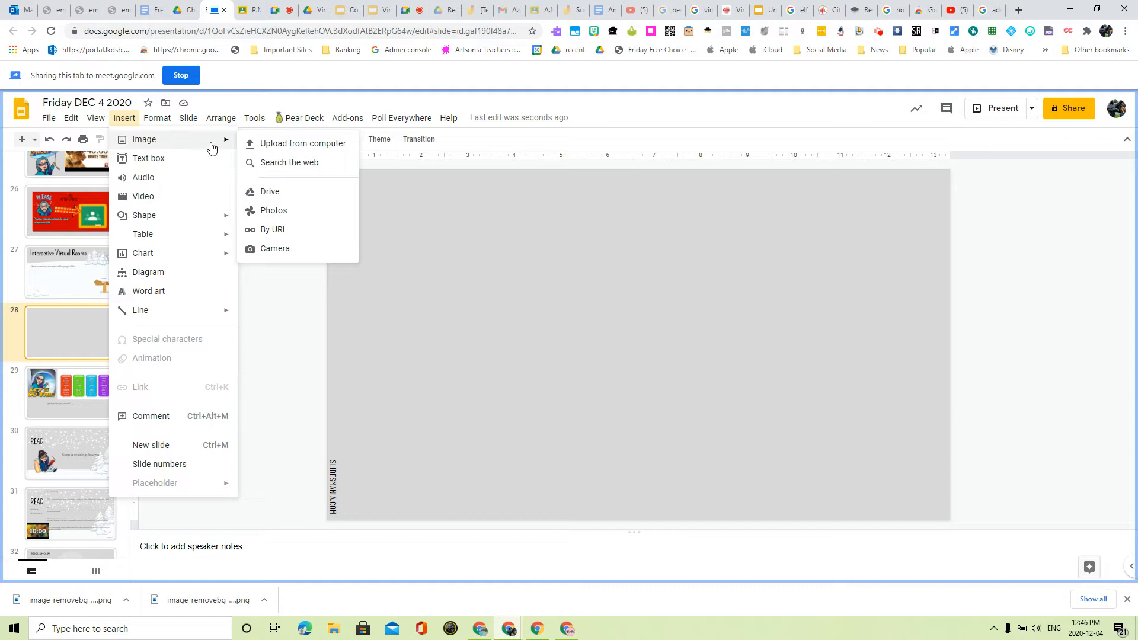
Insert a grey wooden floorboard photo from a 'wood floor perspective' web search.
{"action": "left_click", "coordinate": [288, 162]}
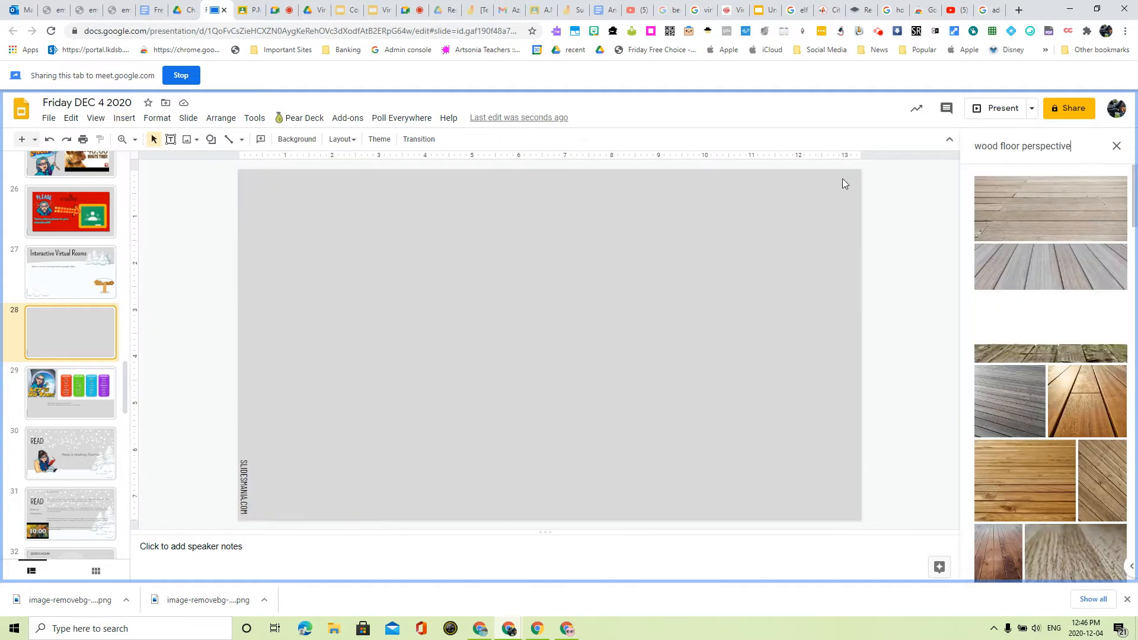
{"action": "left_click", "coordinate": [1024, 146]}
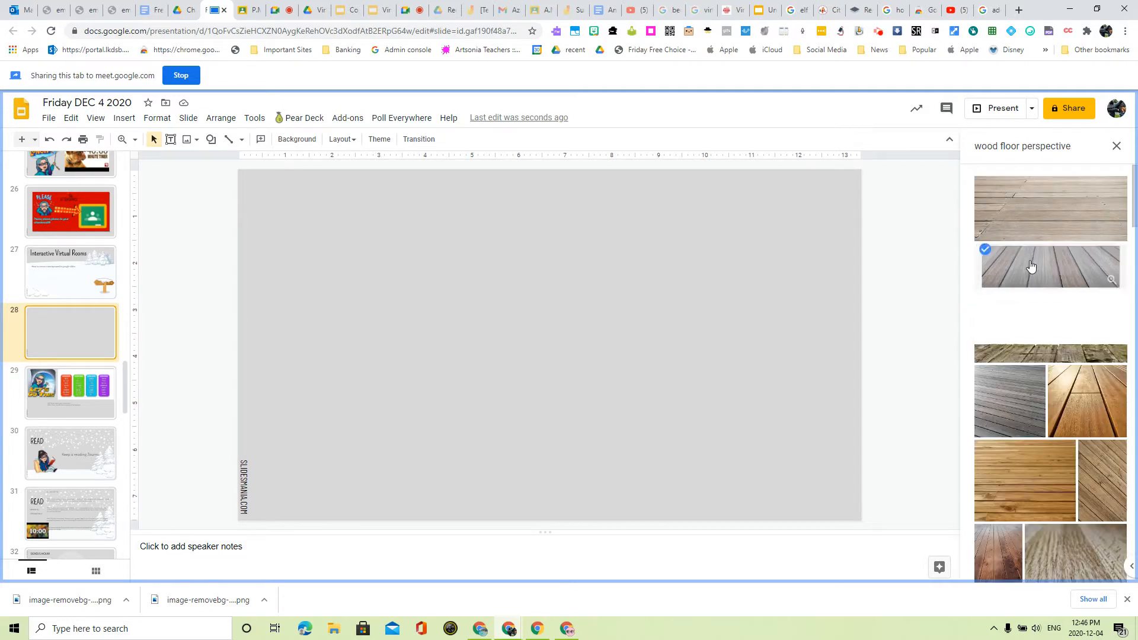
{"action": "left_click", "coordinate": [1049, 266]}
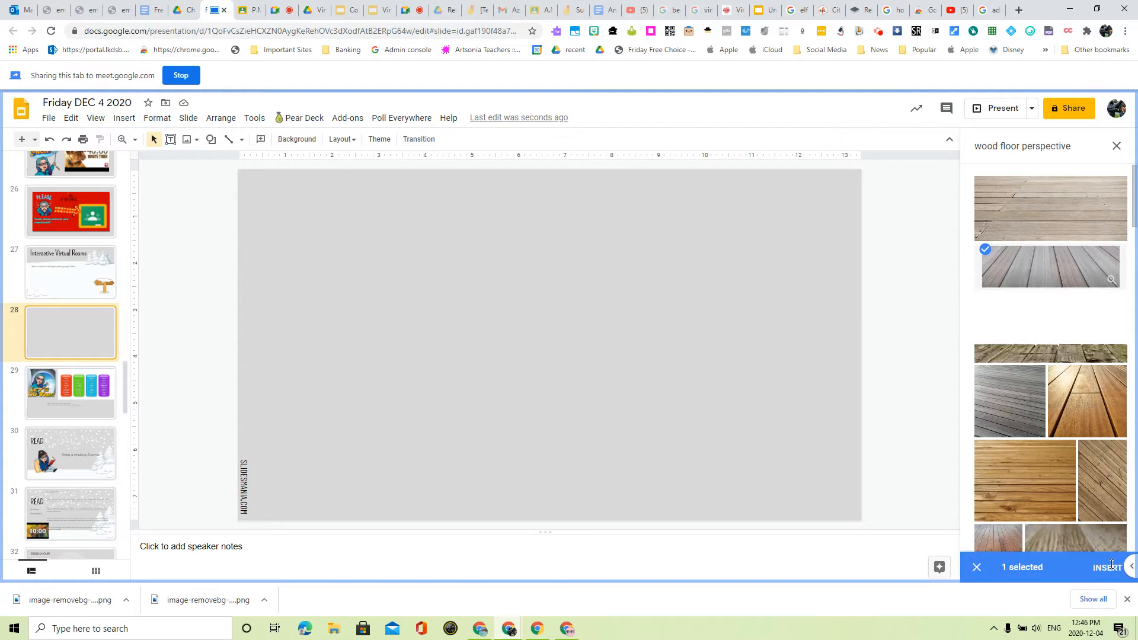
{"action": "left_click", "coordinate": [1106, 567]}
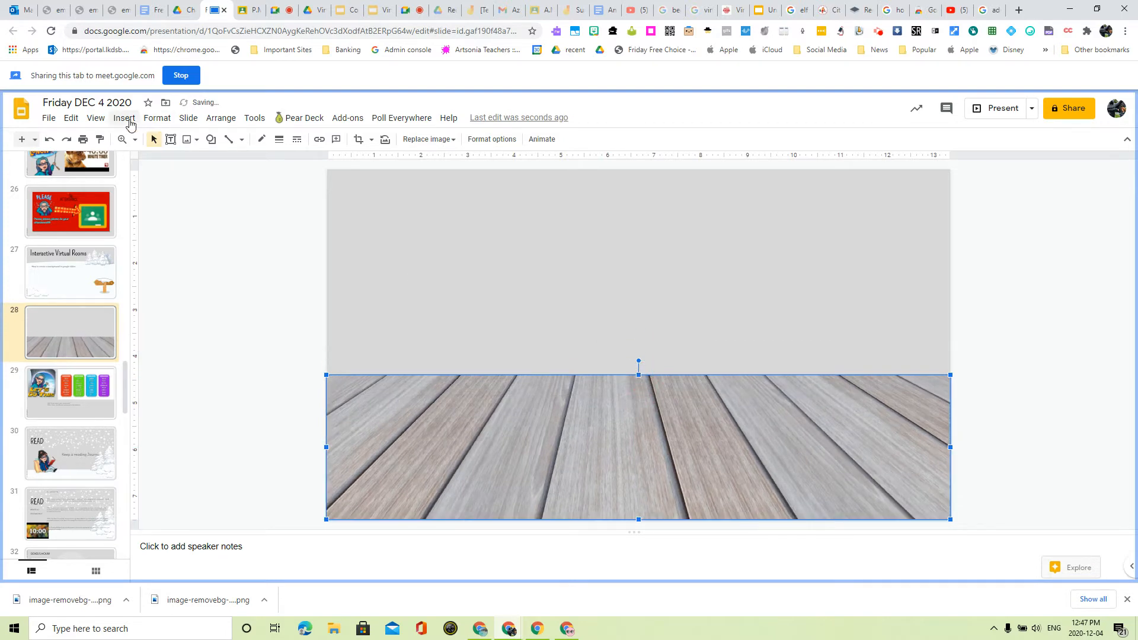
Search the web for 'brick wall' images and select the red brick photo.
{"action": "left_click", "coordinate": [123, 117]}
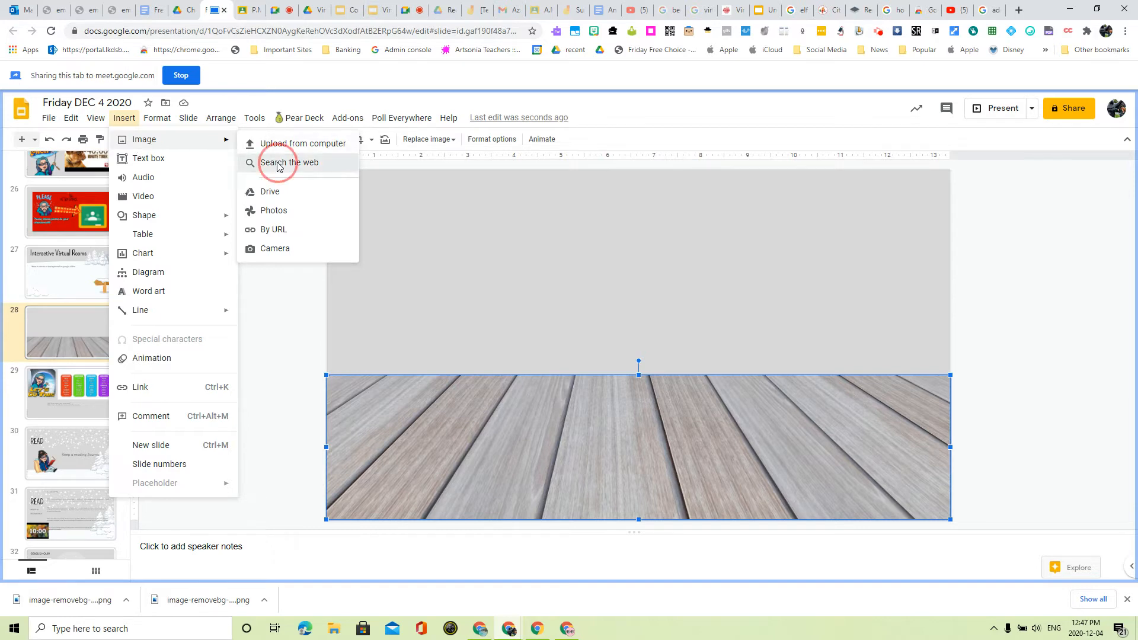
{"action": "left_click", "coordinate": [288, 161]}
{"action": "type", "text": "b"}
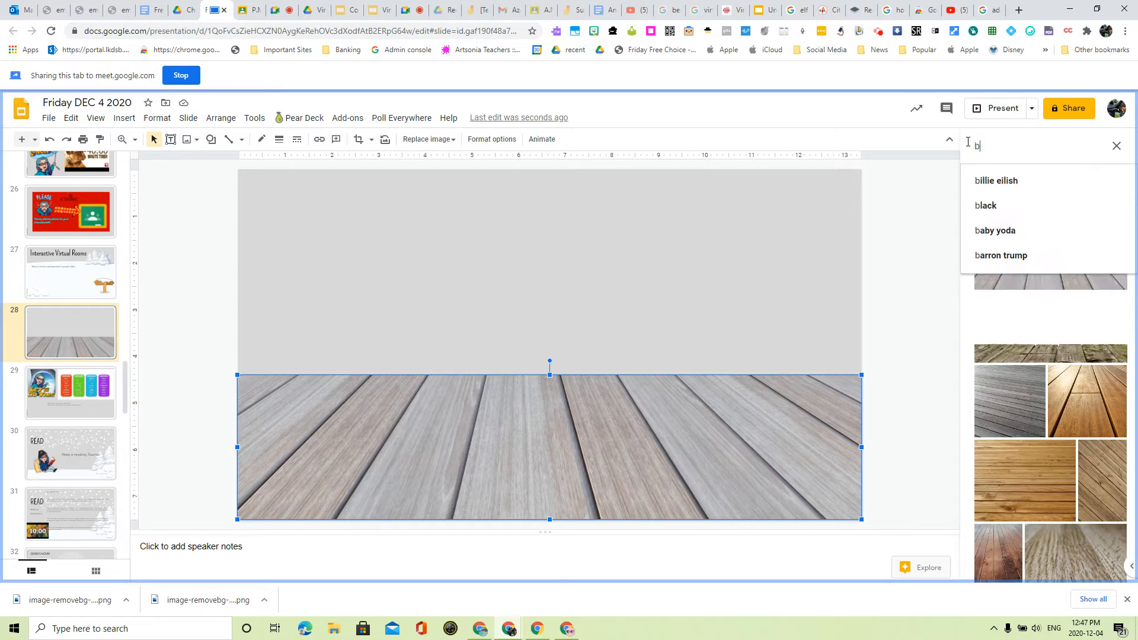
{"action": "type", "text": "rick wall"}
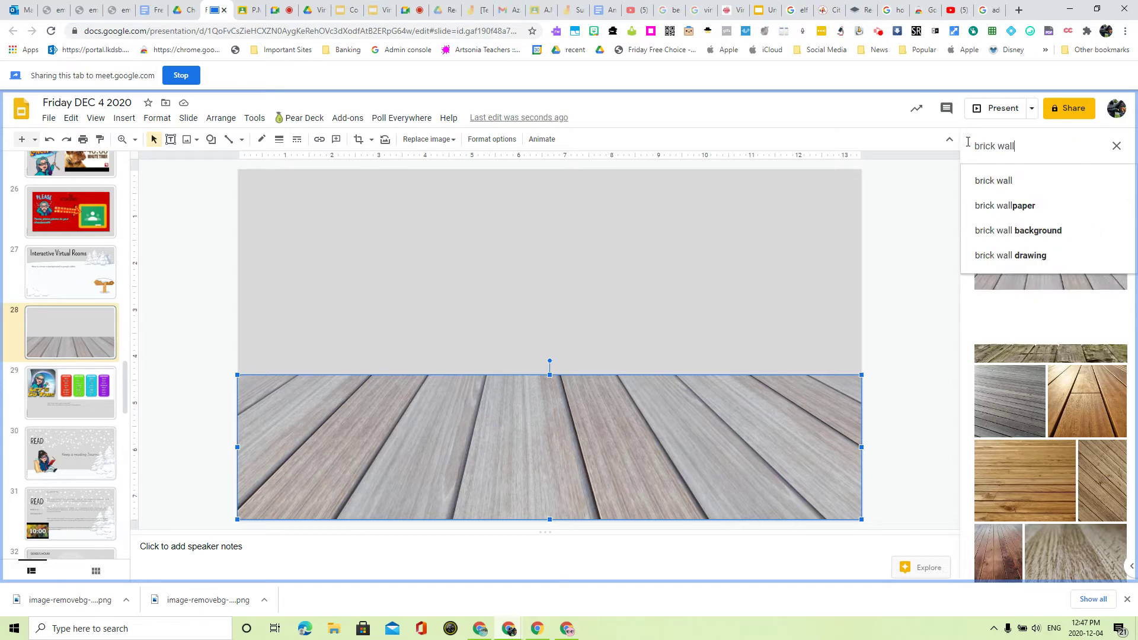
{"action": "left_click", "coordinate": [993, 180]}
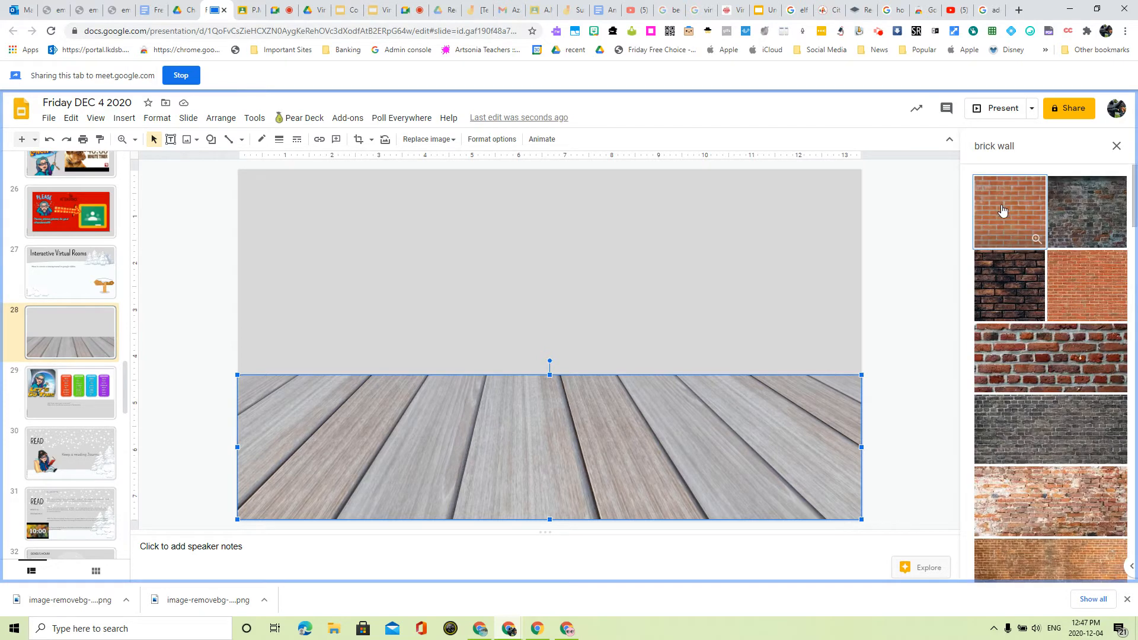
{"action": "left_click", "coordinate": [1008, 211]}
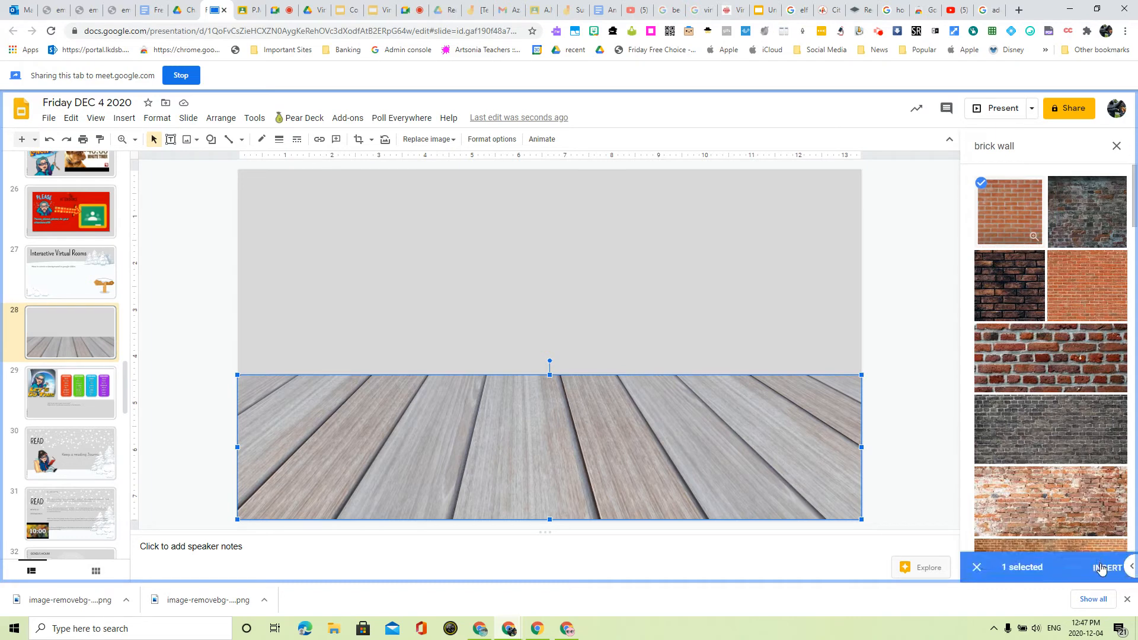
Insert the red brick photo and tile copies across the top of the slide.
{"action": "left_click", "coordinate": [1106, 567]}
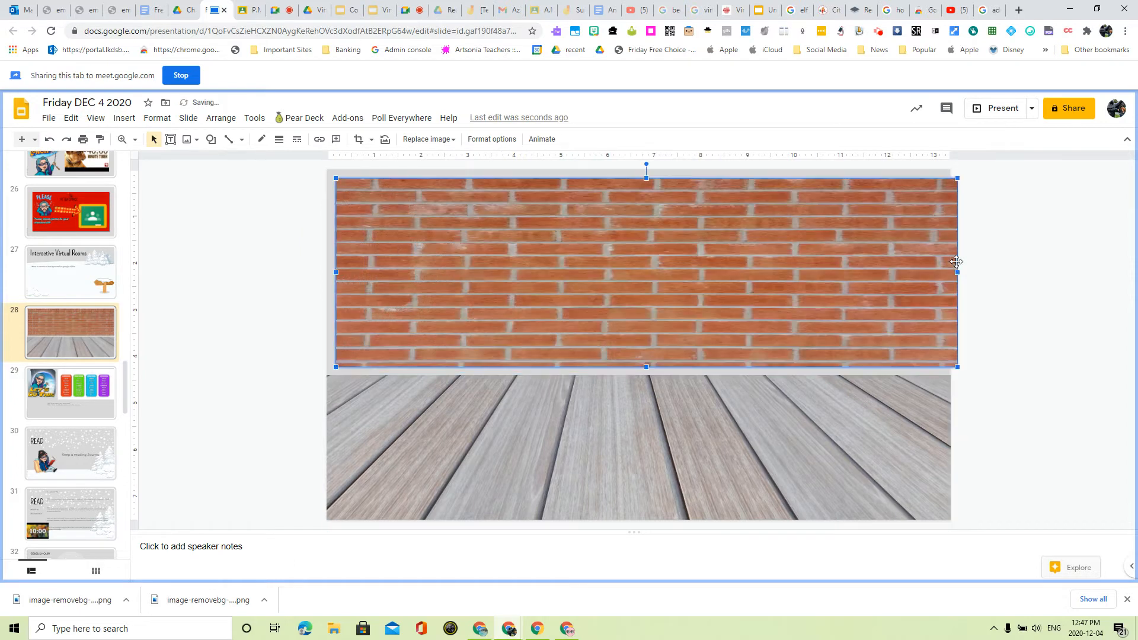
{"action": "mouse_move", "coordinate": [99, 166]}
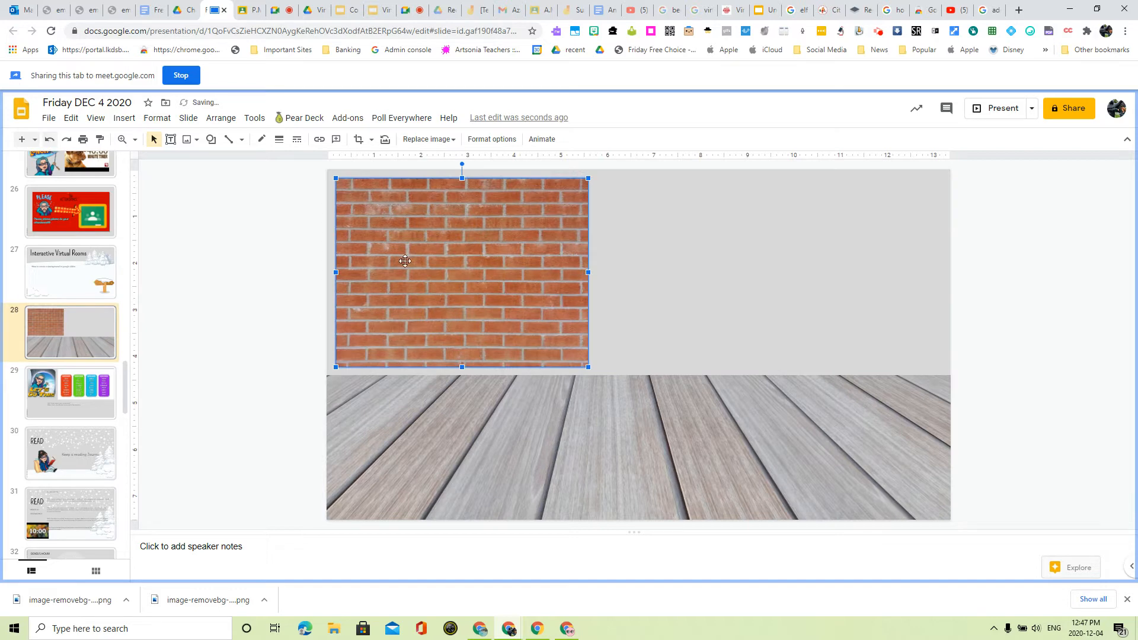
{"action": "left_click", "coordinate": [398, 258]}
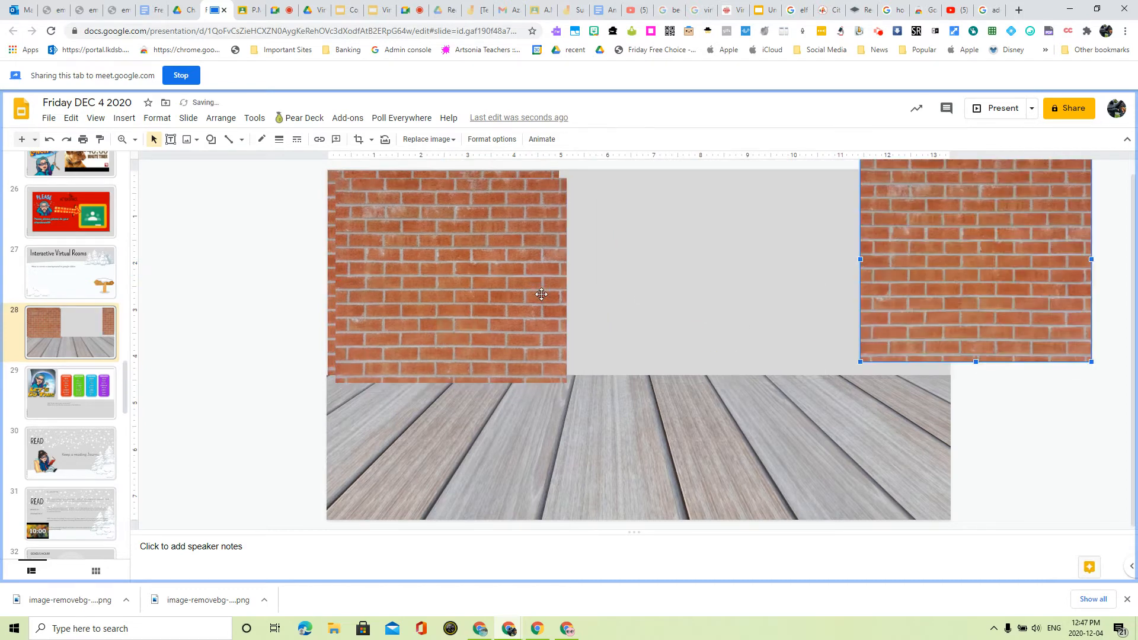
{"action": "left_click", "coordinate": [450, 281]}
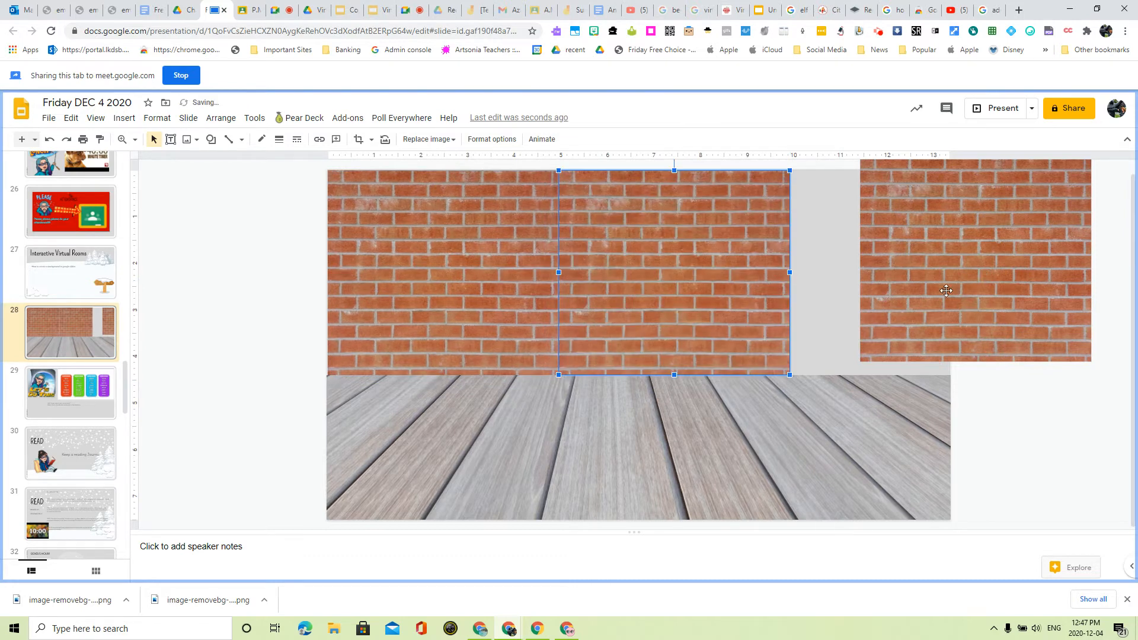
{"action": "left_click", "coordinate": [919, 297]}
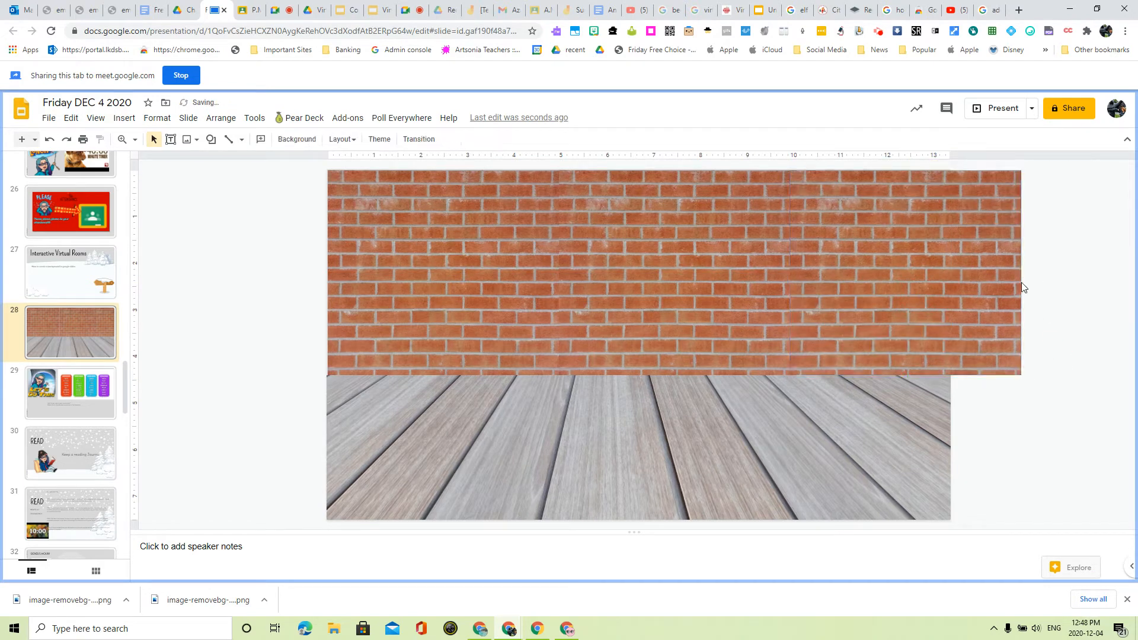
{"action": "left_click", "coordinate": [904, 273]}
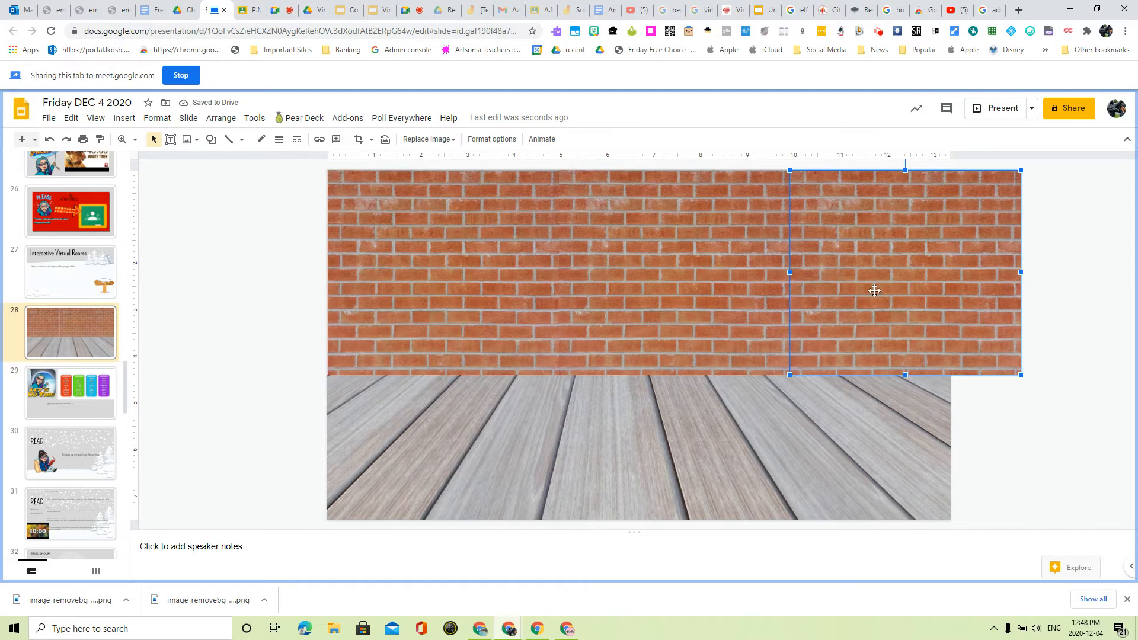
{"action": "left_click", "coordinate": [821, 392]}
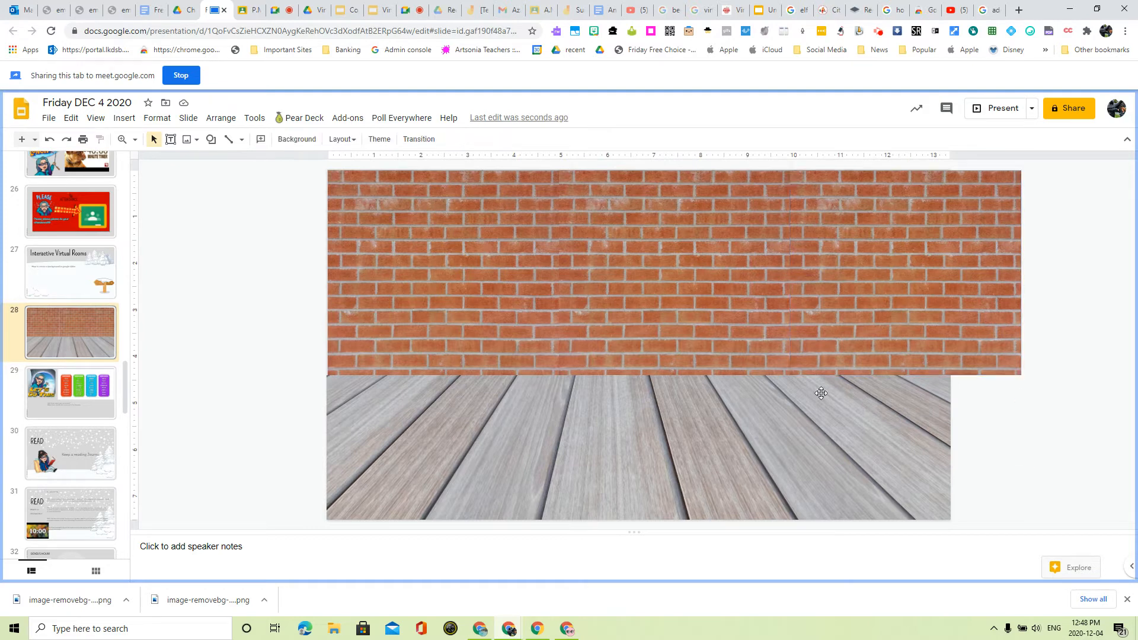
{"action": "mouse_move", "coordinate": [711, 376]}
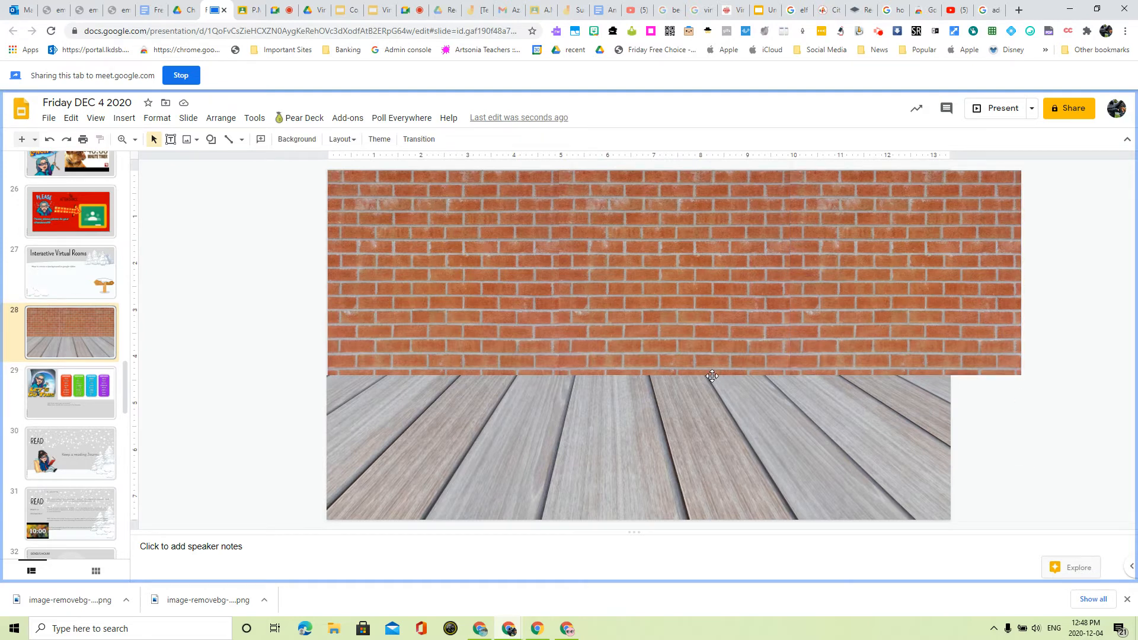
{"action": "mouse_move", "coordinate": [566, 304]}
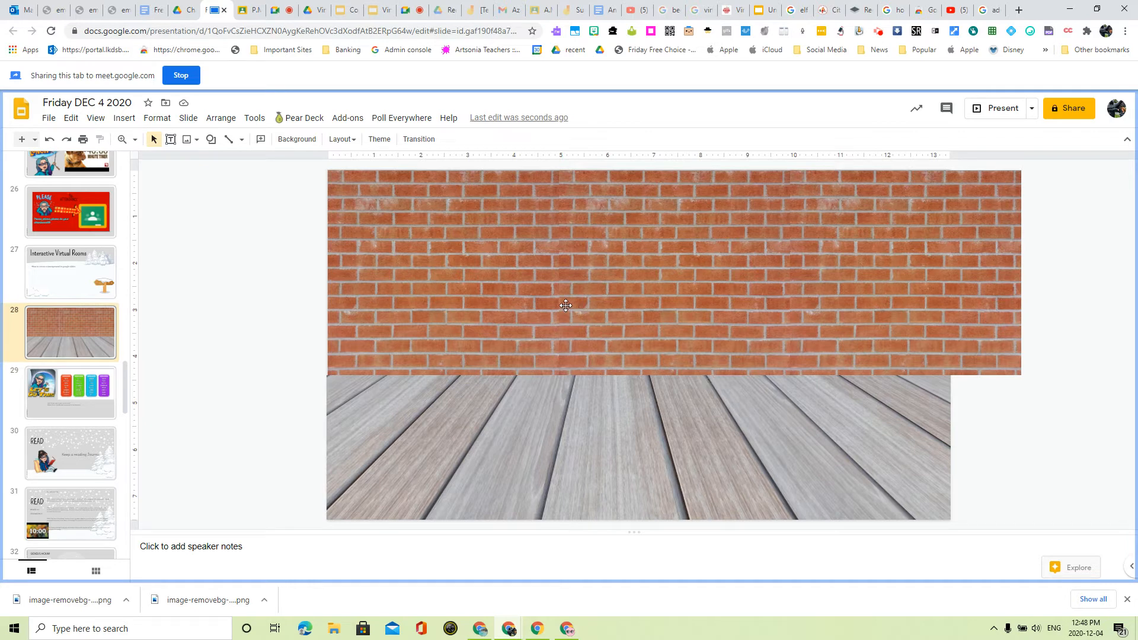
Recolour the left, middle and right brick pieces with the grey Re-colour preset.
{"action": "left_click", "coordinate": [477, 289]}
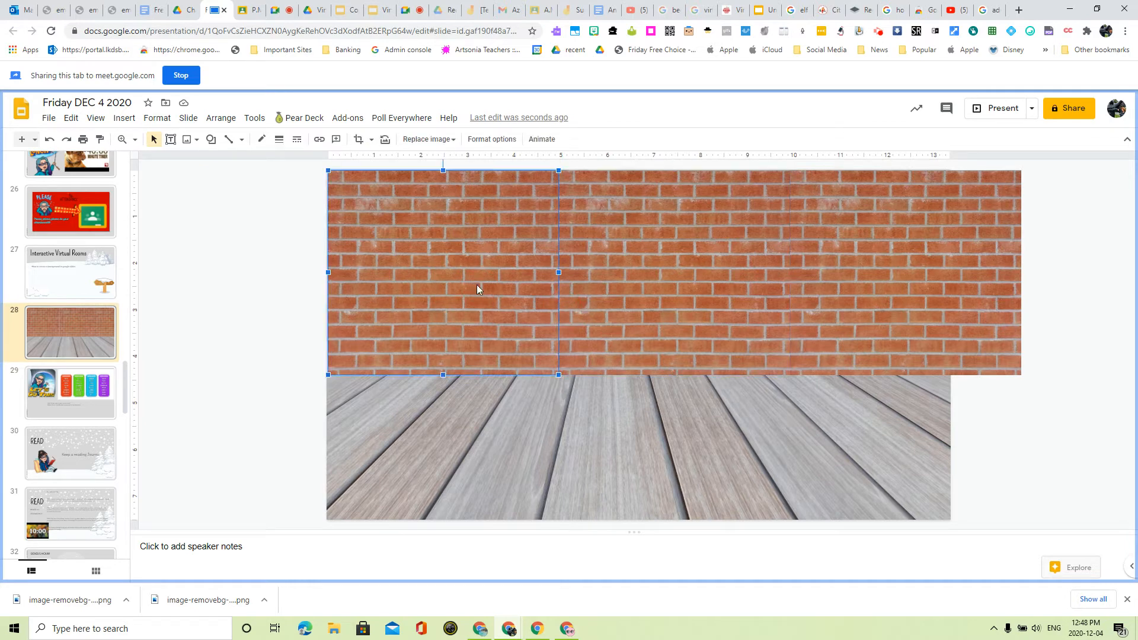
{"action": "left_click", "coordinate": [157, 118]}
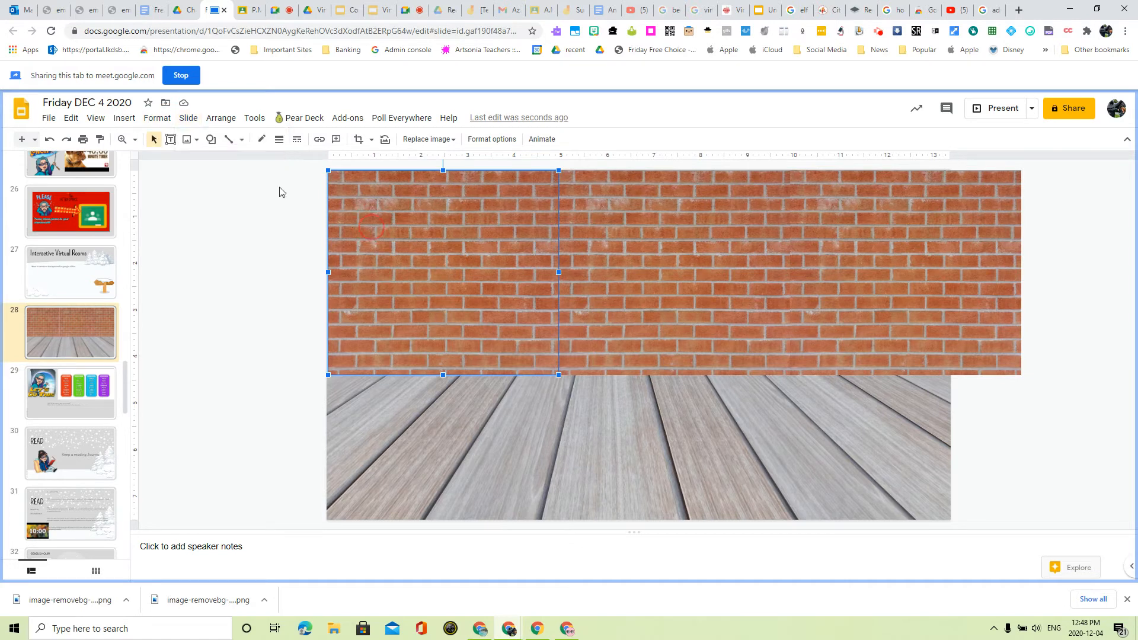
{"action": "left_click", "coordinate": [157, 118]}
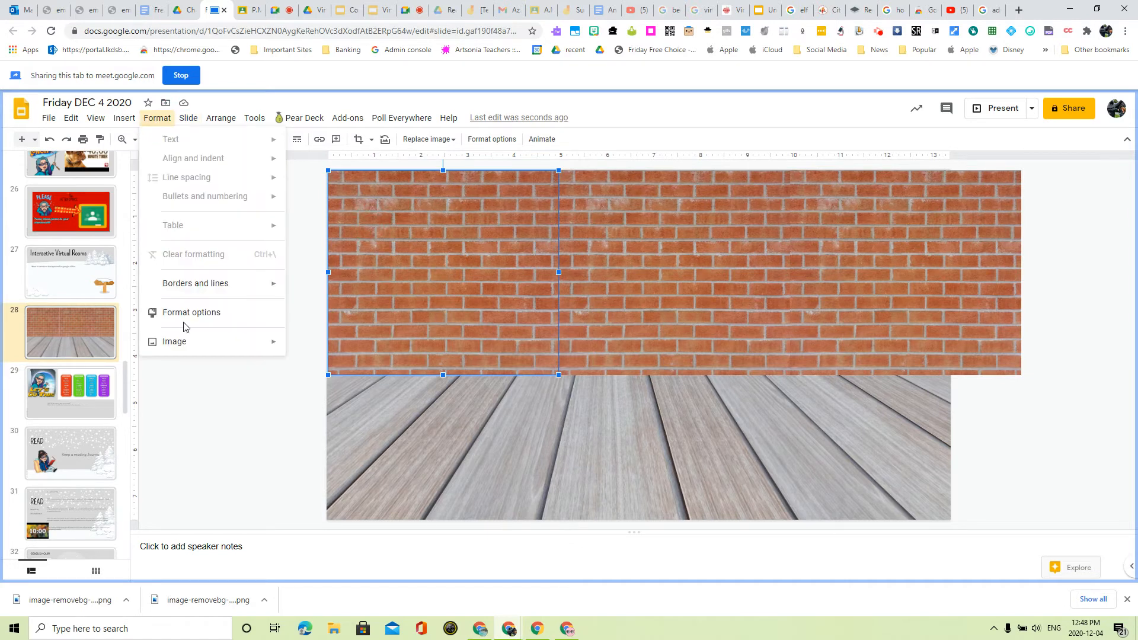
{"action": "left_click", "coordinate": [192, 312]}
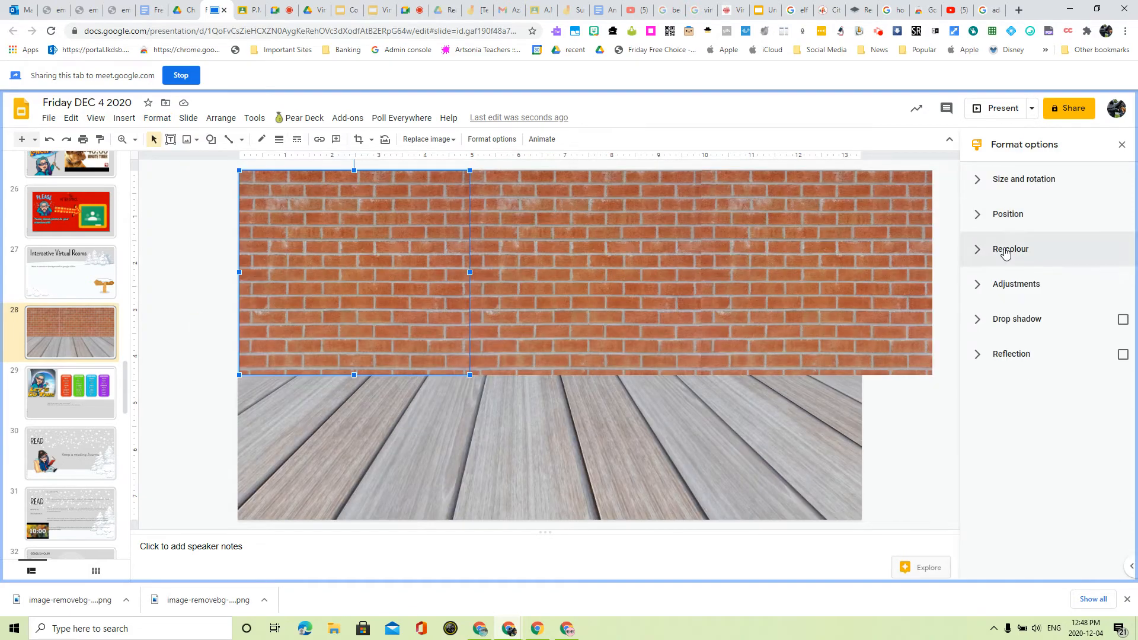
{"action": "left_click", "coordinate": [1009, 249]}
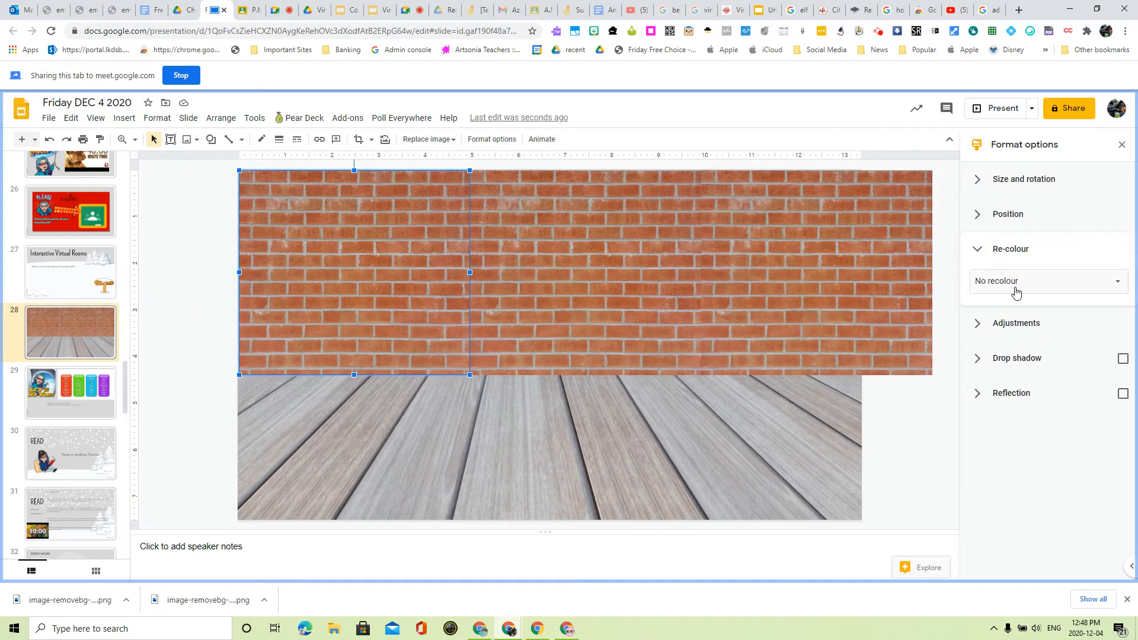
{"action": "left_click", "coordinate": [1046, 281]}
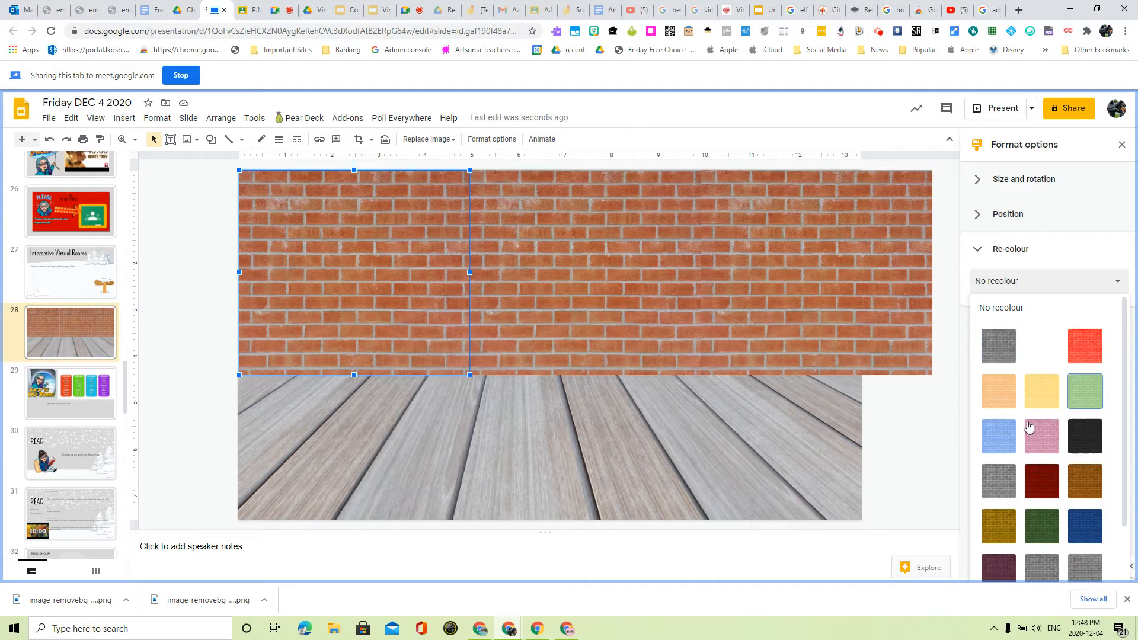
{"action": "scroll", "scroll_direction": "down", "scroll_amount": 3}
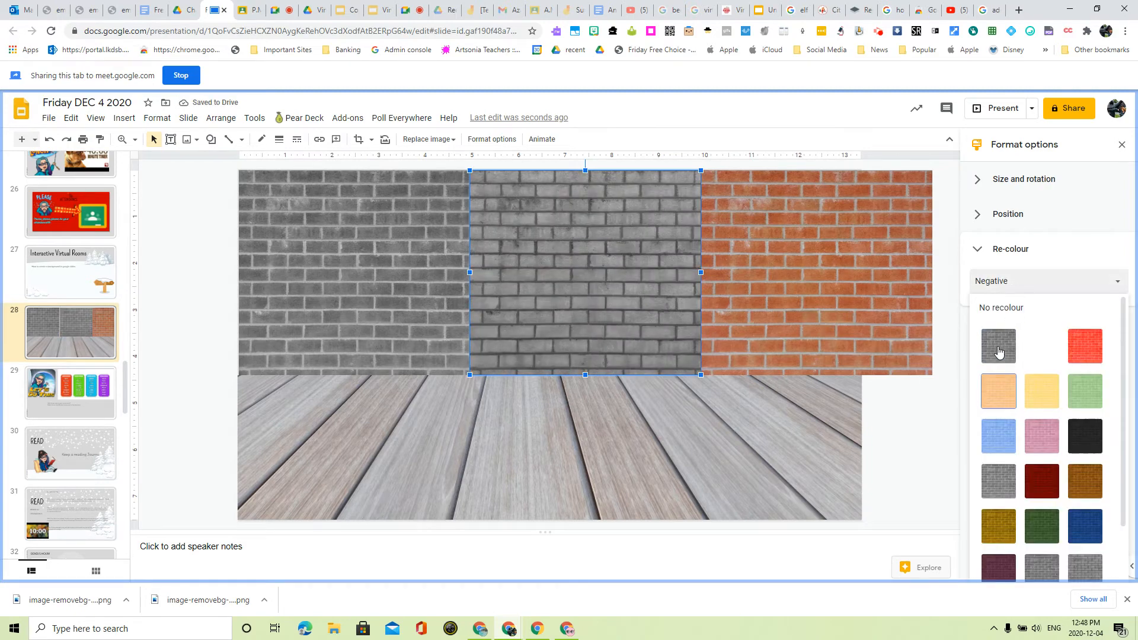
{"action": "left_click", "coordinate": [999, 347]}
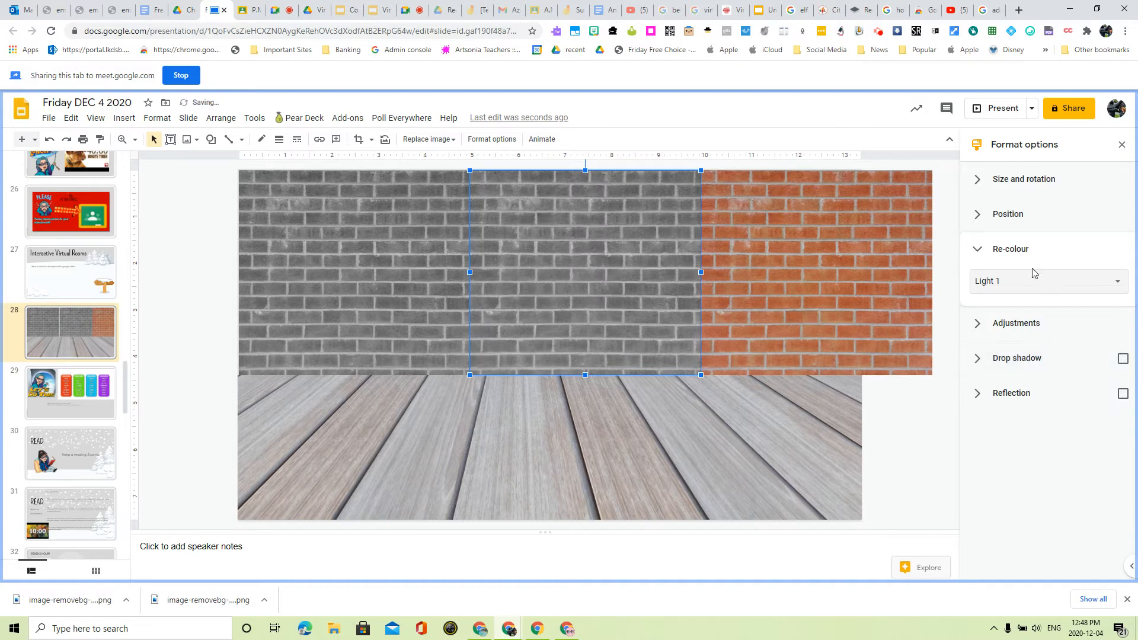
{"action": "left_click", "coordinate": [1045, 281]}
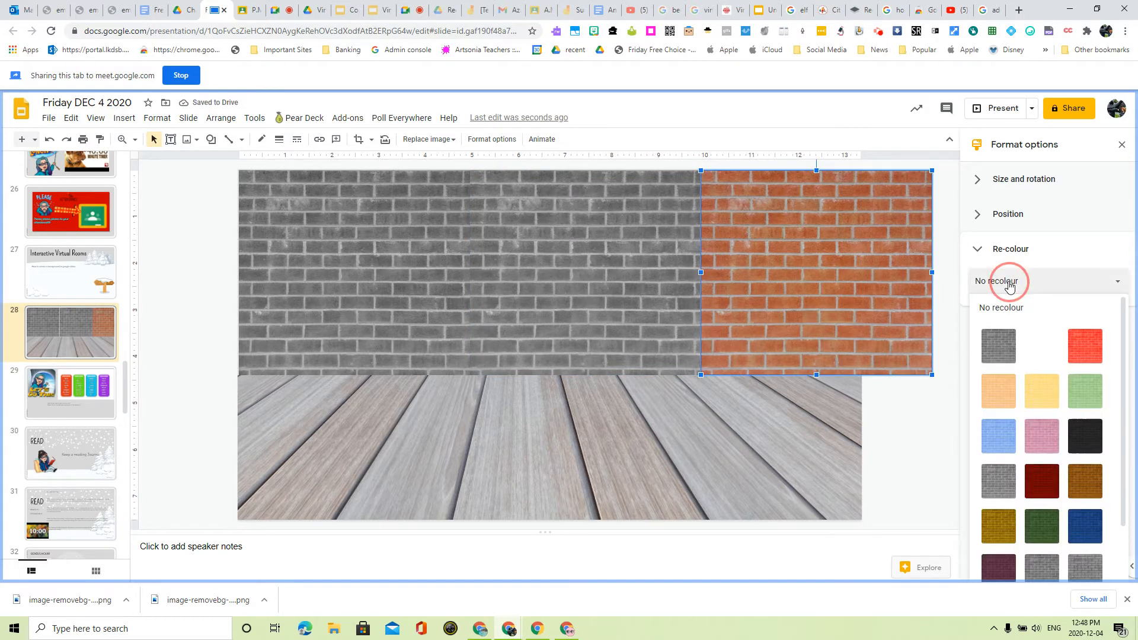
{"action": "left_click", "coordinate": [998, 346]}
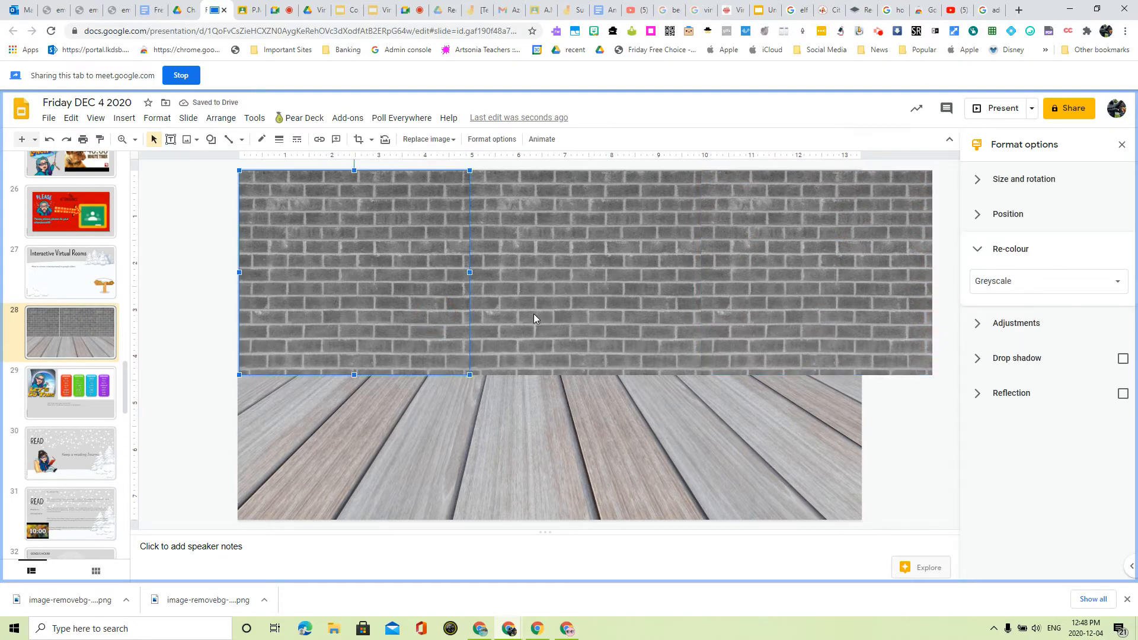
{"action": "mouse_move", "coordinate": [1114, 157]}
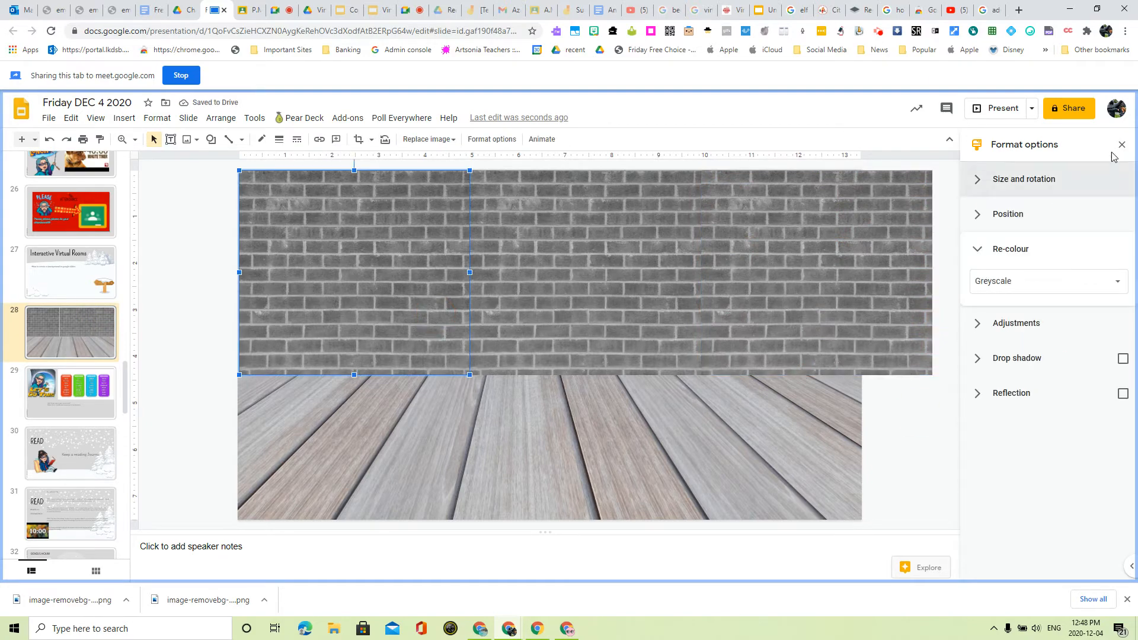
Close the format panel and search the web for 'blackboard png' images.
{"action": "left_click", "coordinate": [1122, 145]}
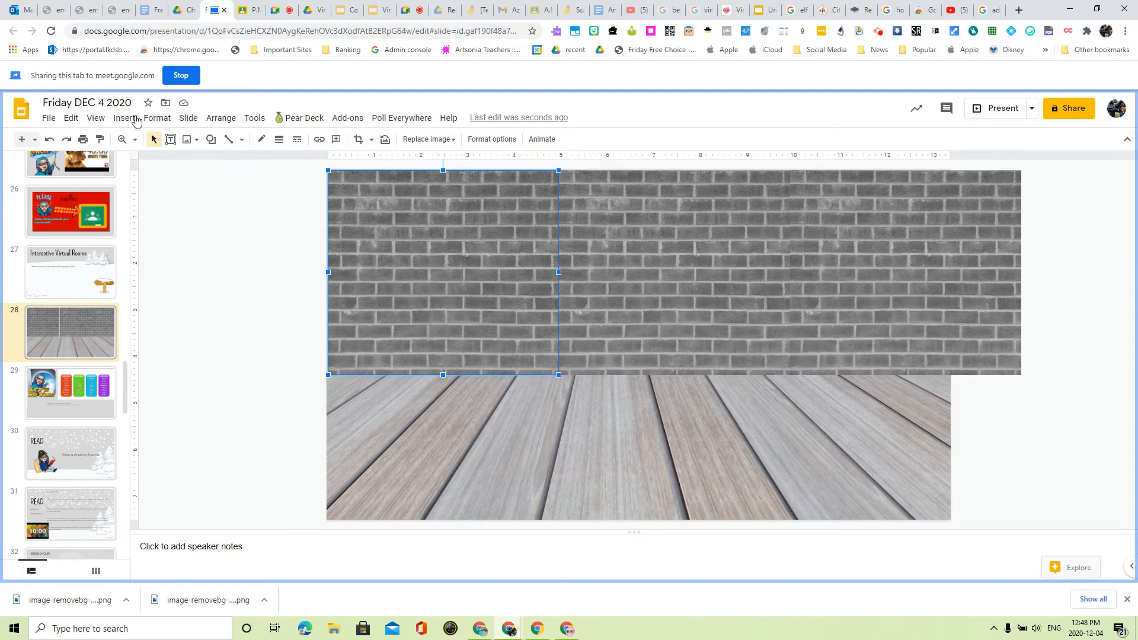
{"action": "left_click", "coordinate": [124, 117]}
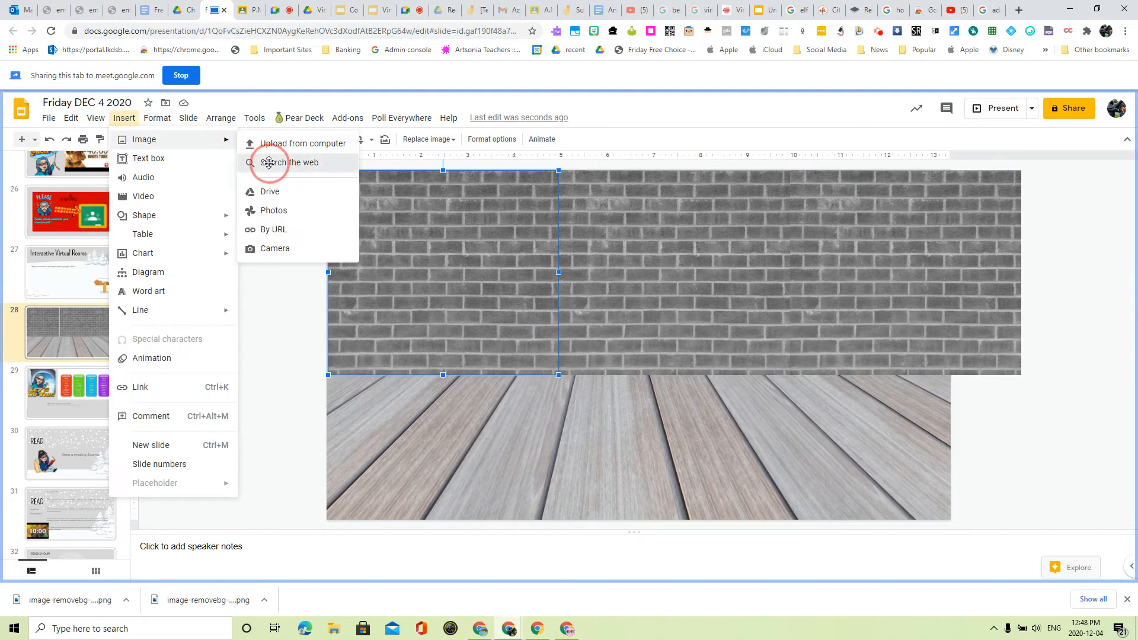
{"action": "left_click", "coordinate": [289, 162]}
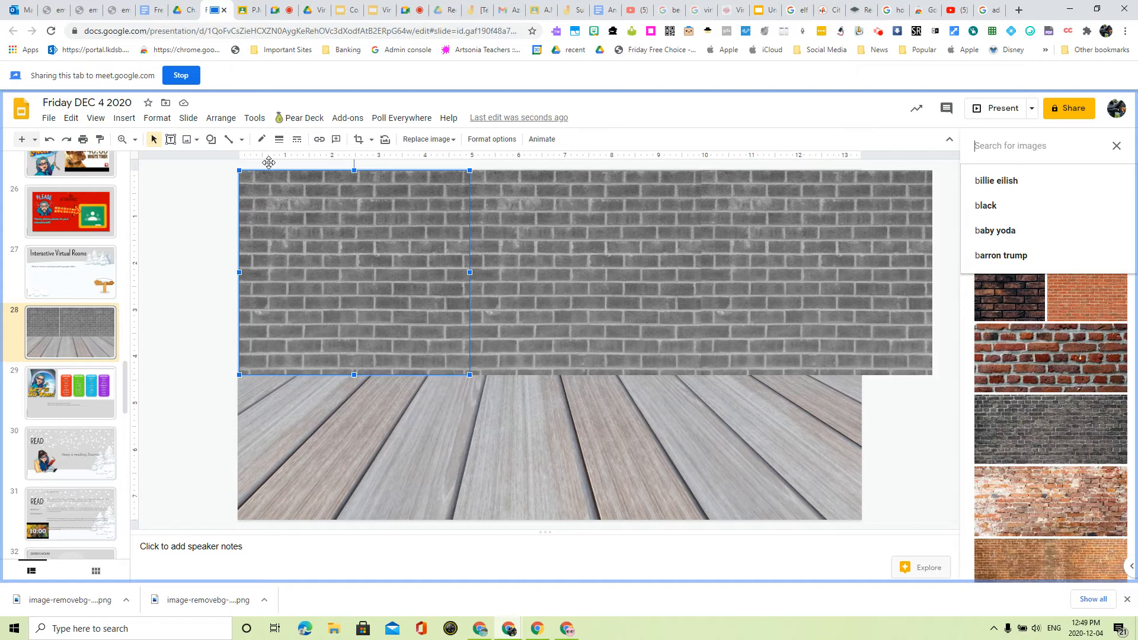
{"action": "type", "text": "blackbo"}
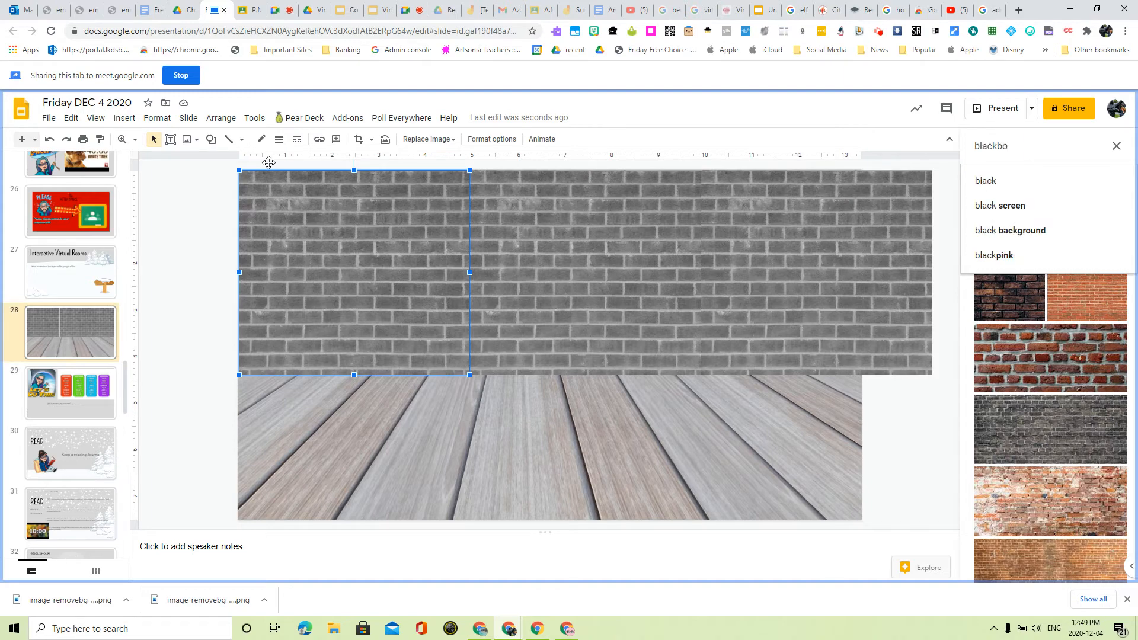
{"action": "type", "text": "ard p"}
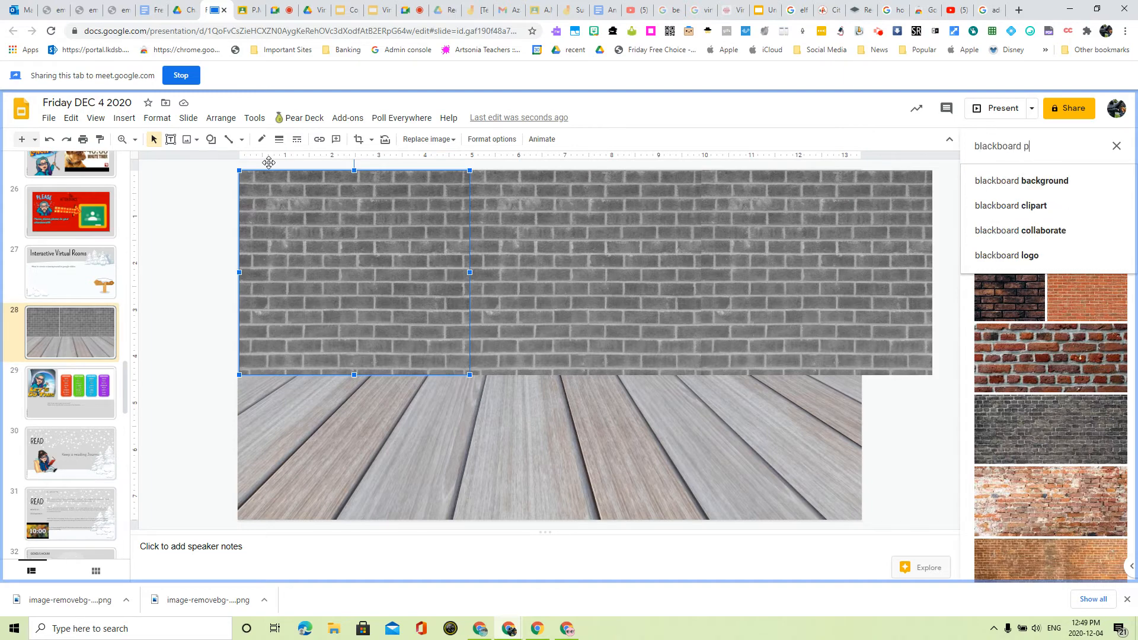
{"action": "type", "text": "ng"}
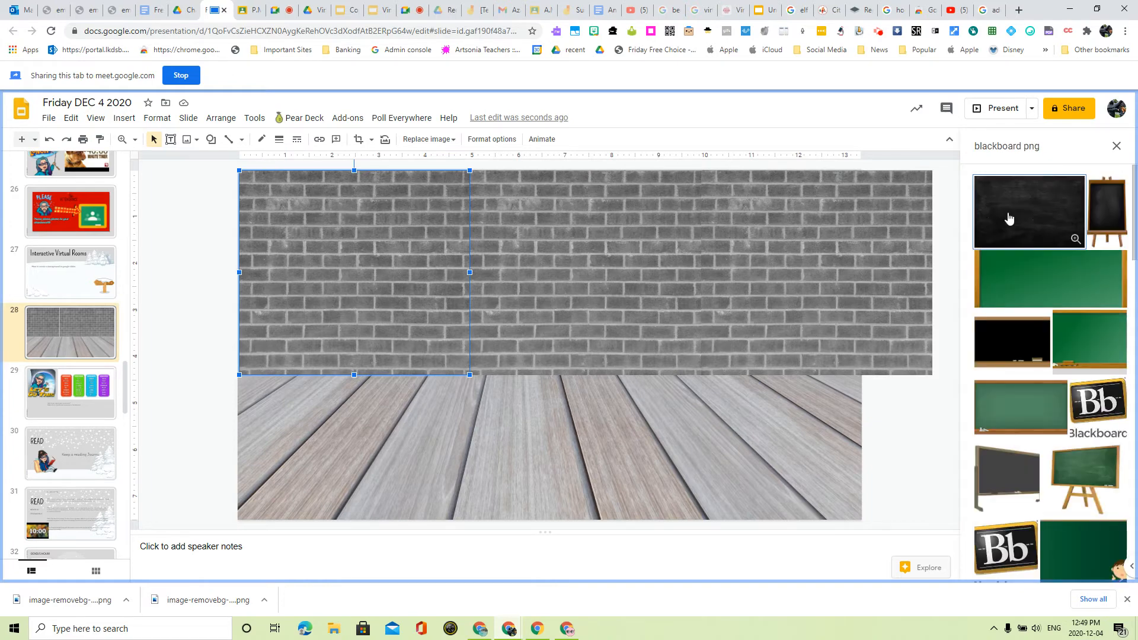
{"action": "mouse_move", "coordinate": [1031, 281]}
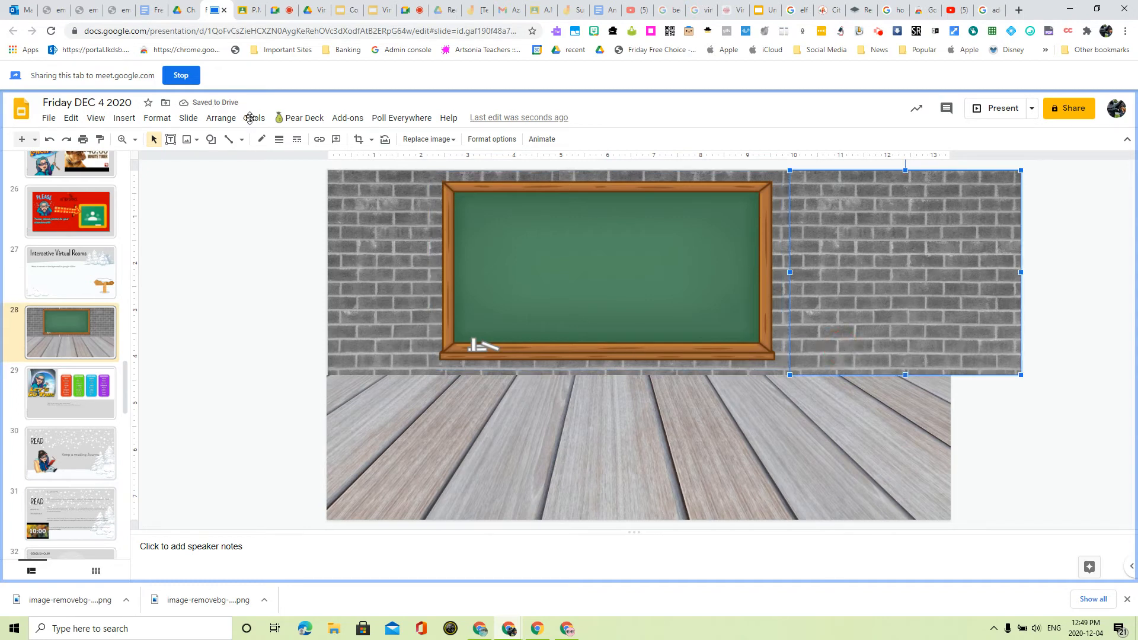
Insert the light wooden bookshelf image from a 'bookshelf png' web search.
{"action": "left_click", "coordinate": [123, 118]}
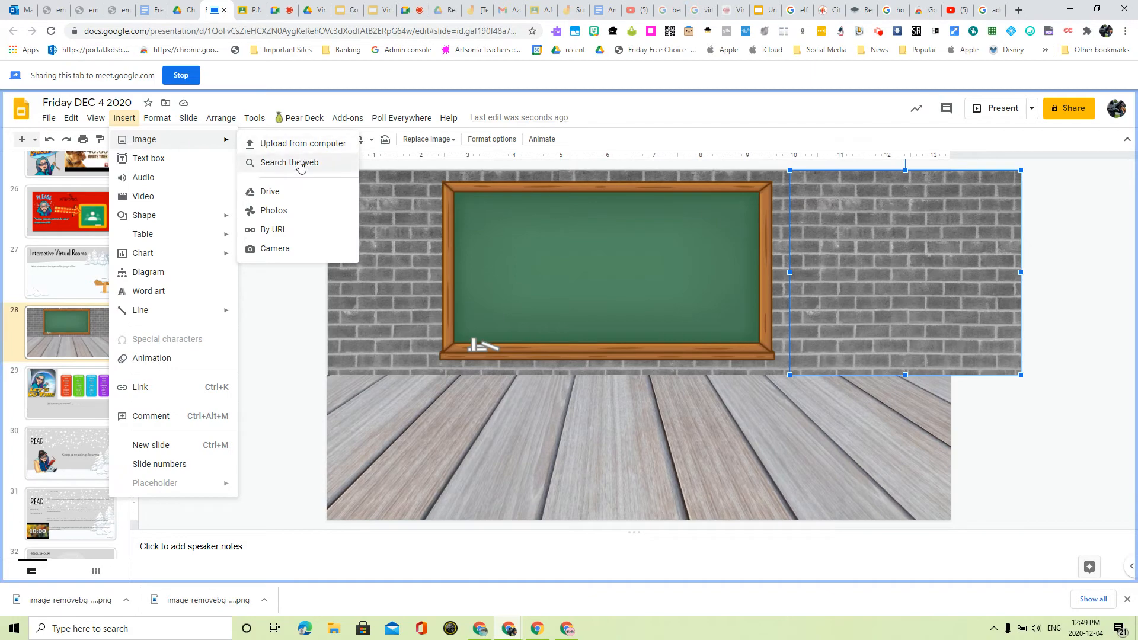
{"action": "left_click", "coordinate": [287, 163]}
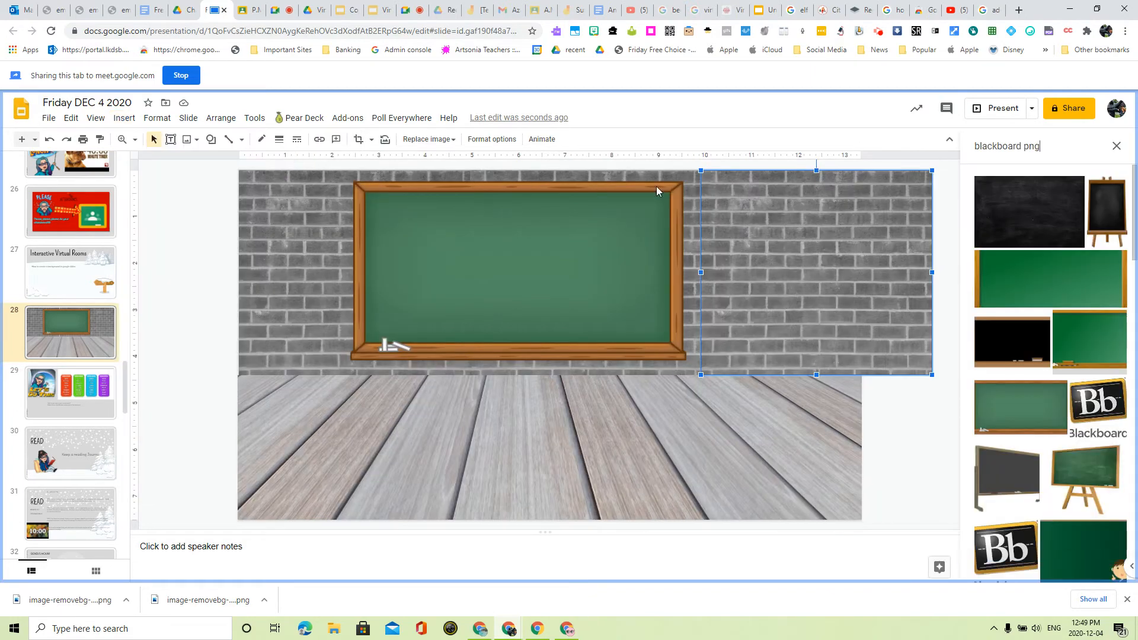
{"action": "left_click", "coordinate": [1009, 146]}
{"action": "type", "text": "bookshelf"}
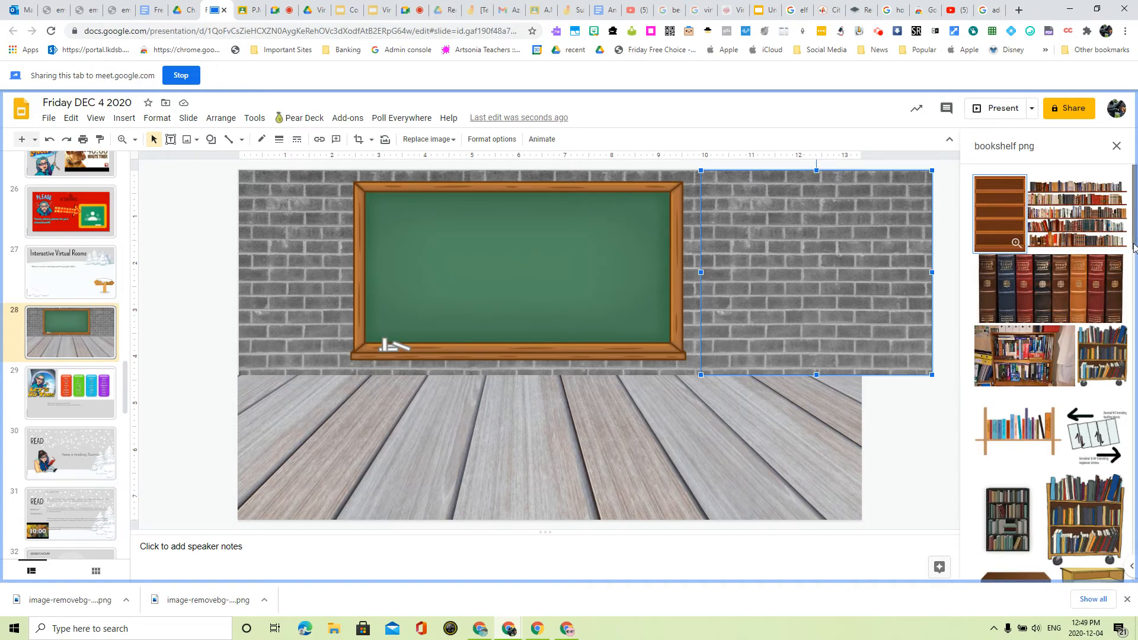
{"action": "scroll", "scroll_direction": "down", "scroll_amount": 3}
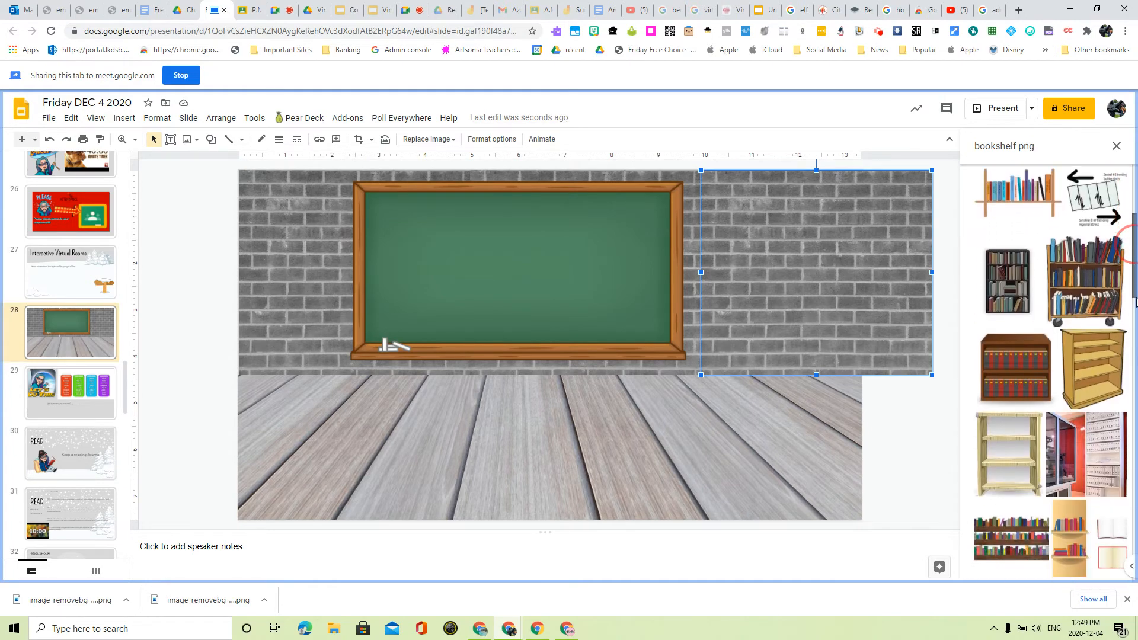
{"action": "scroll", "scroll_direction": "down", "scroll_amount": 3}
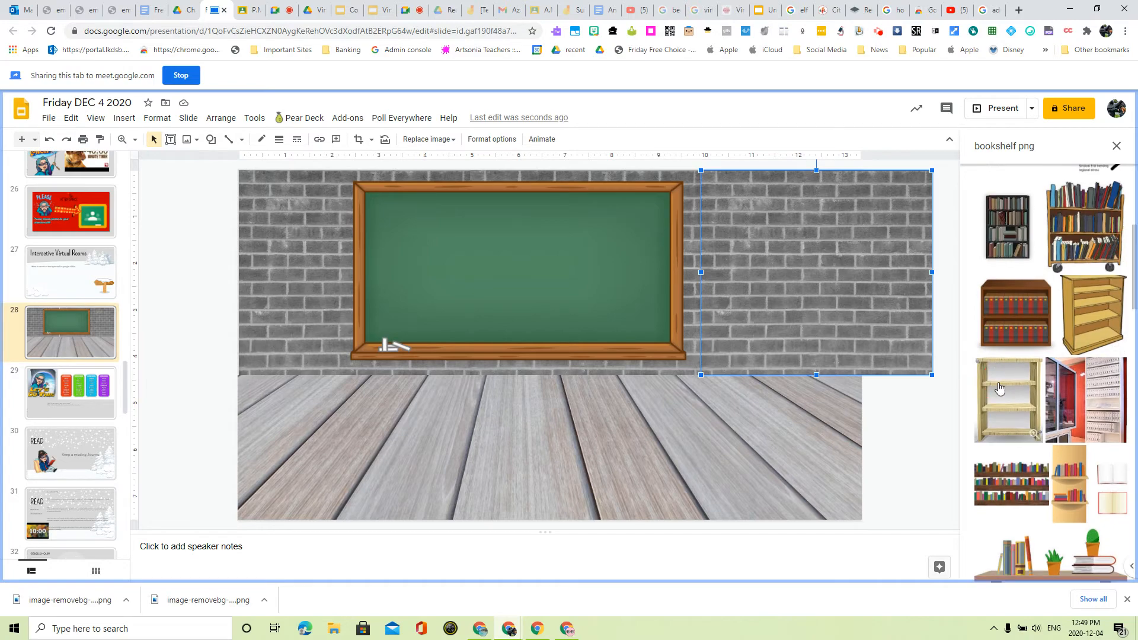
{"action": "left_click", "coordinate": [1008, 399]}
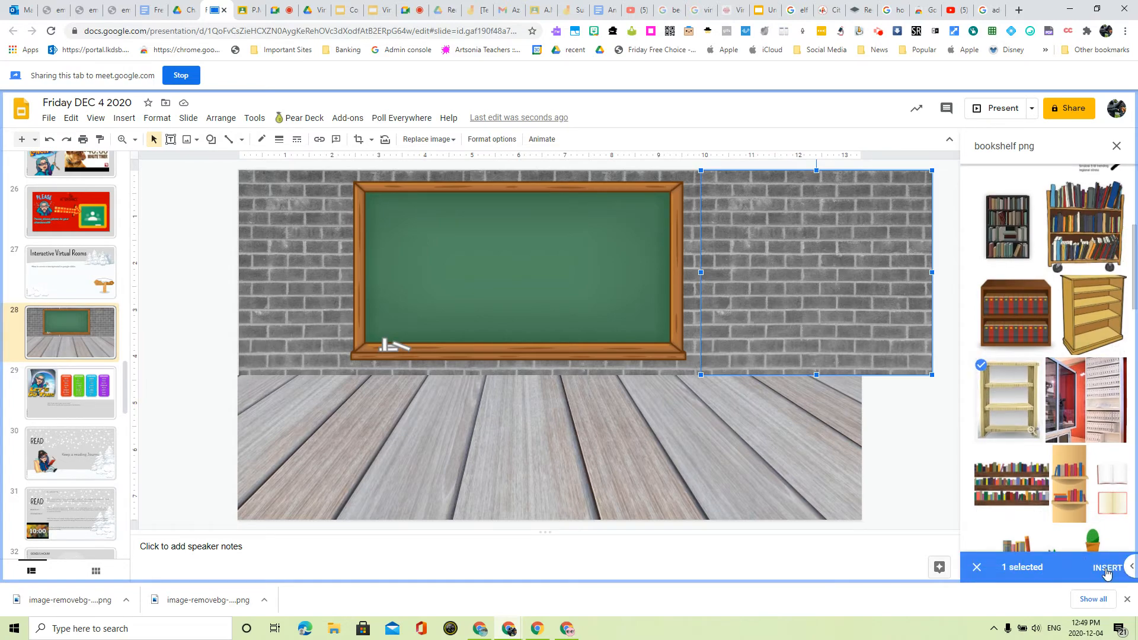
{"action": "left_click", "coordinate": [1106, 568]}
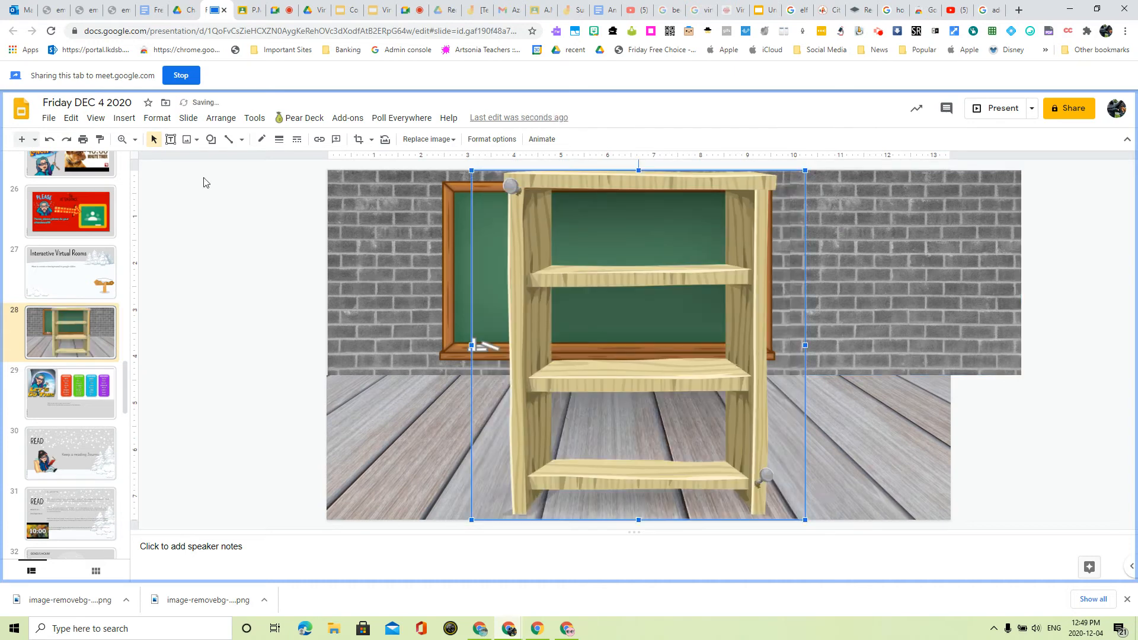
Recolour the bookshelf Light 1 grey, place it right, and move the chalkboard left.
{"action": "left_click", "coordinate": [156, 117]}
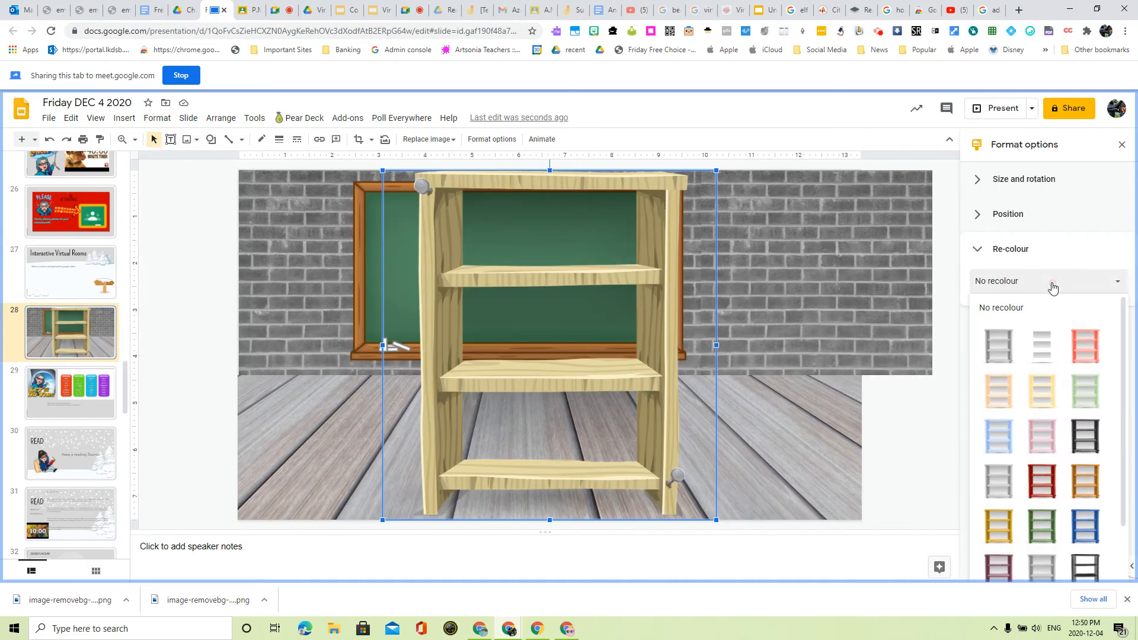
{"action": "left_click", "coordinate": [997, 345]}
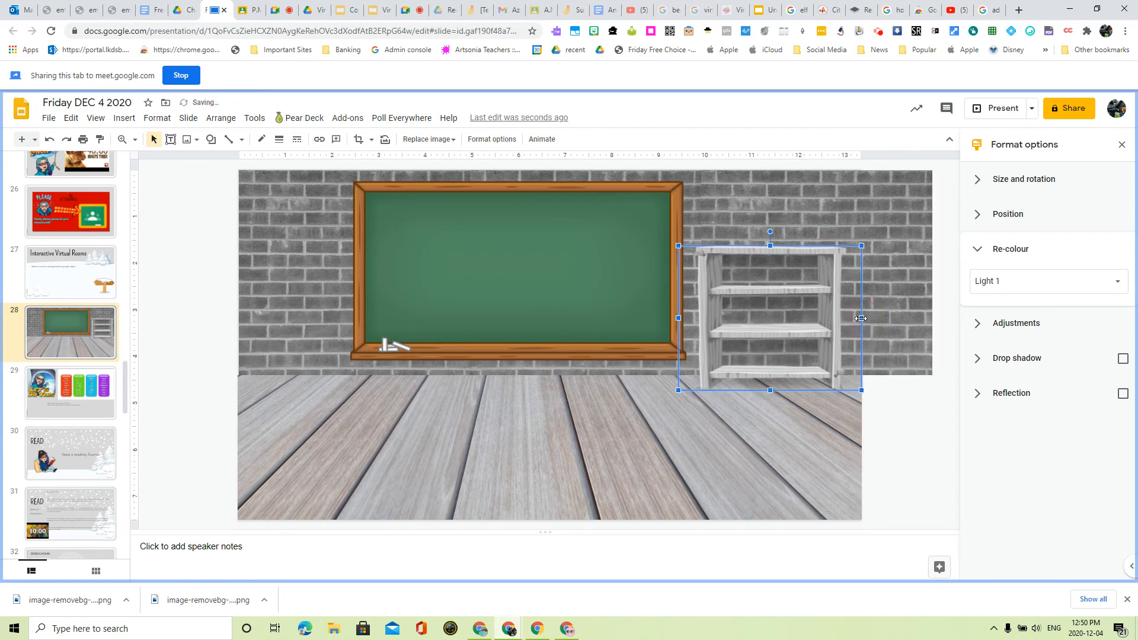
{"action": "left_click", "coordinate": [517, 326]}
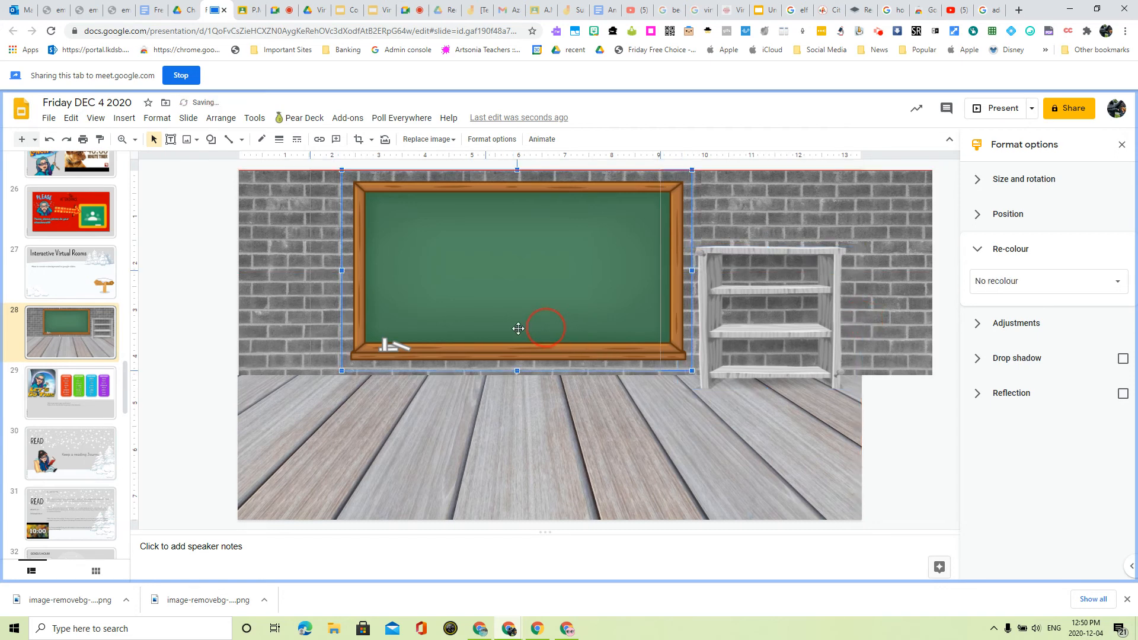
{"action": "left_click", "coordinate": [770, 313]}
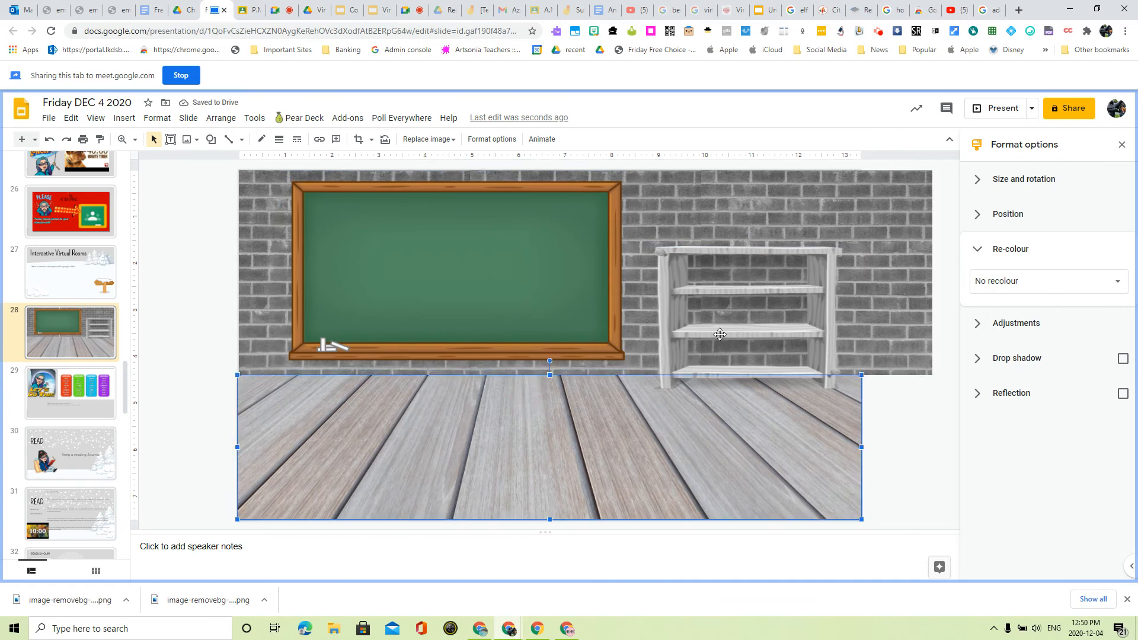
{"action": "left_click", "coordinate": [455, 271]}
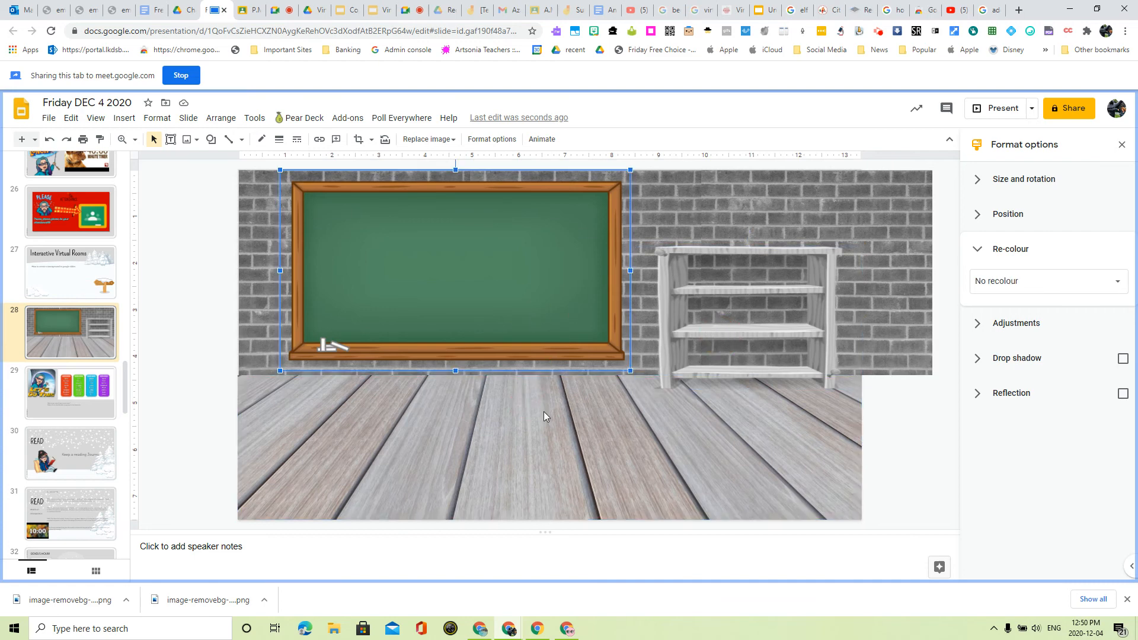
{"action": "left_click", "coordinate": [653, 416]}
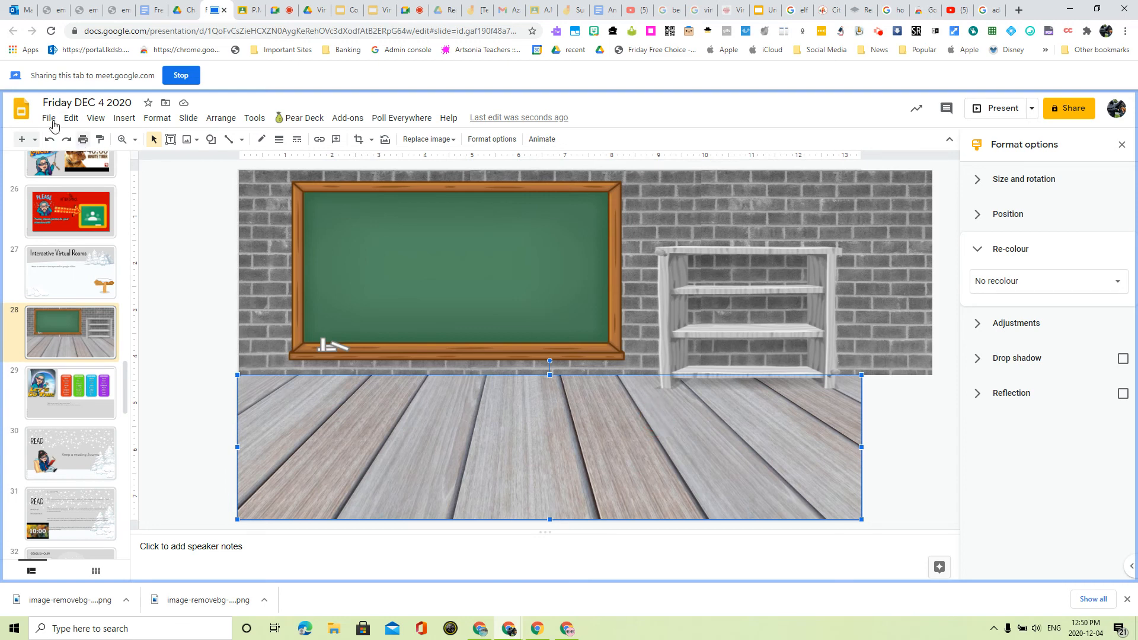
Download the current slide as a JPEG image (.jpg).
{"action": "left_click", "coordinate": [48, 117]}
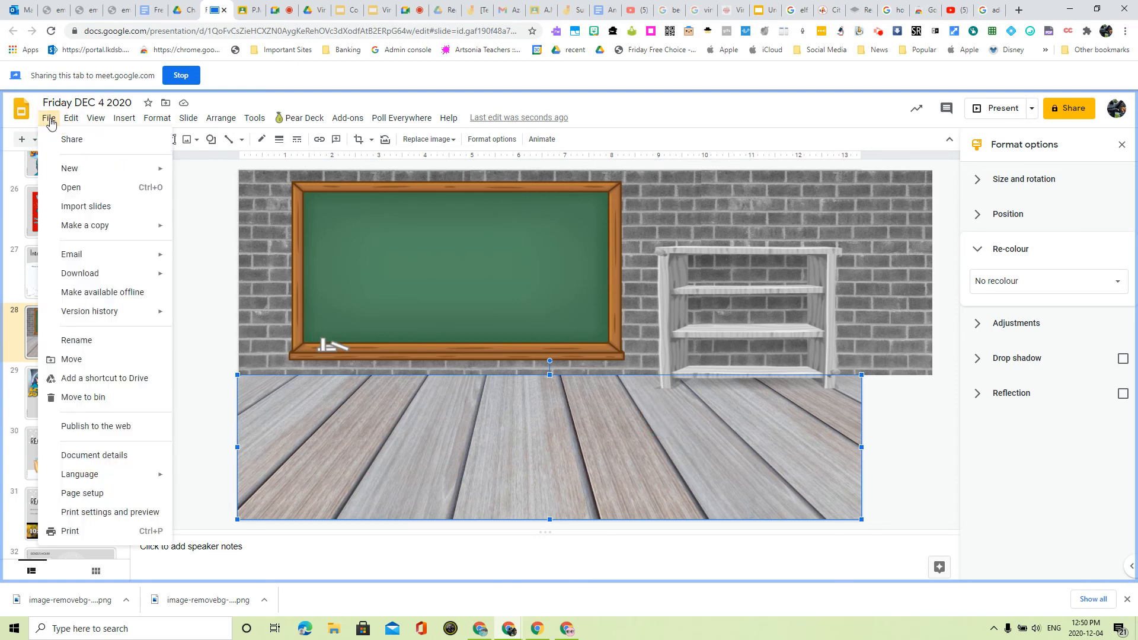
{"action": "left_click", "coordinate": [71, 117]}
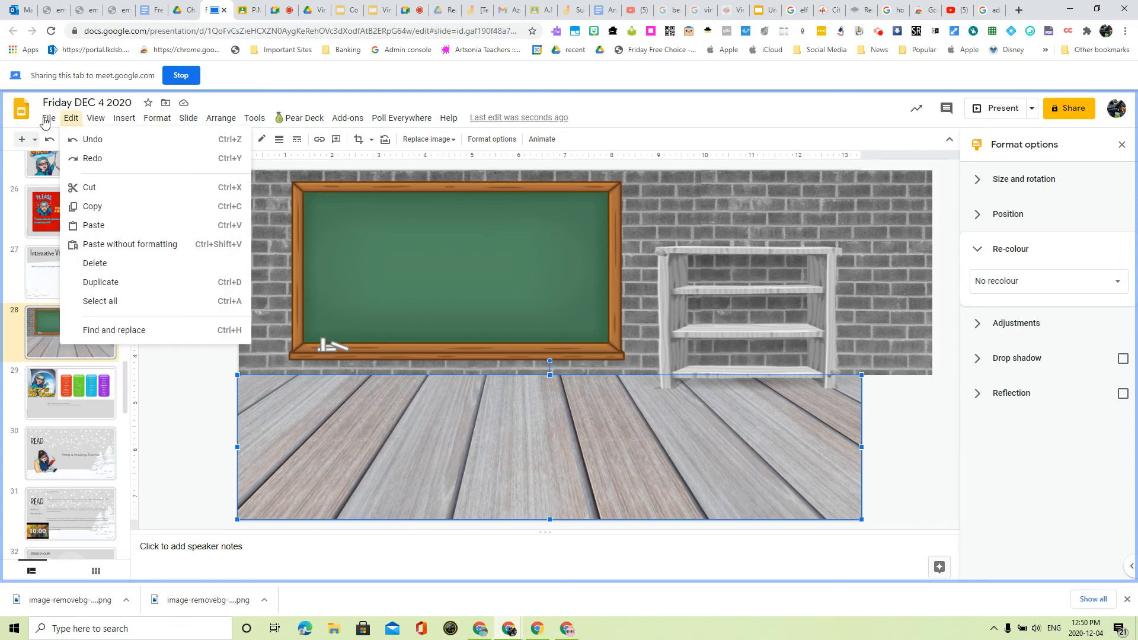
{"action": "left_click", "coordinate": [48, 117]}
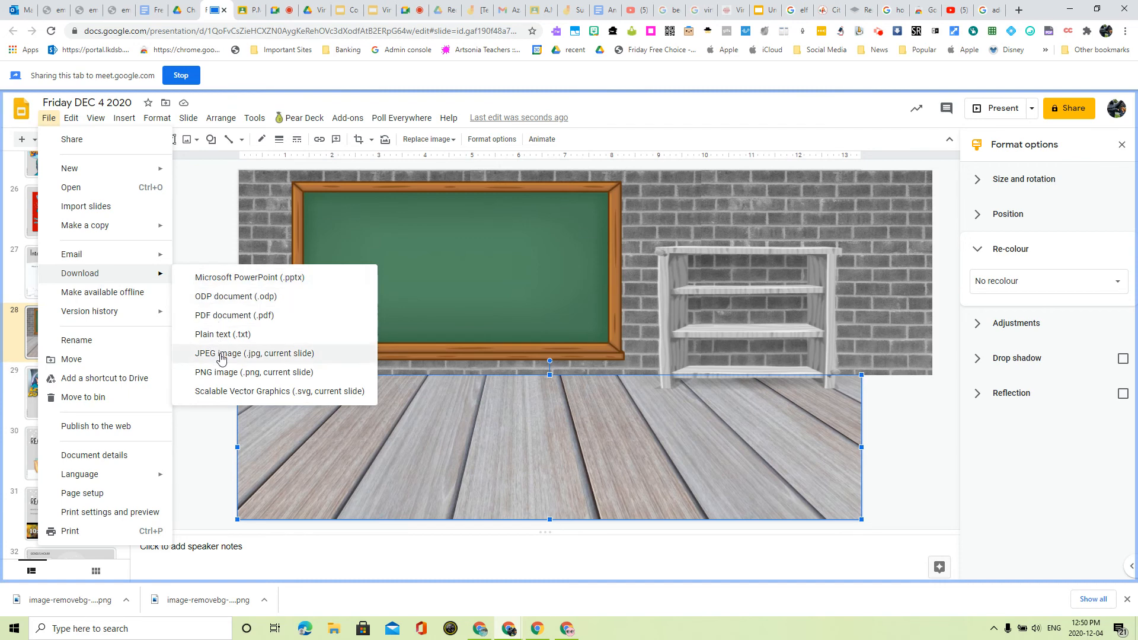
{"action": "left_click", "coordinate": [237, 357]}
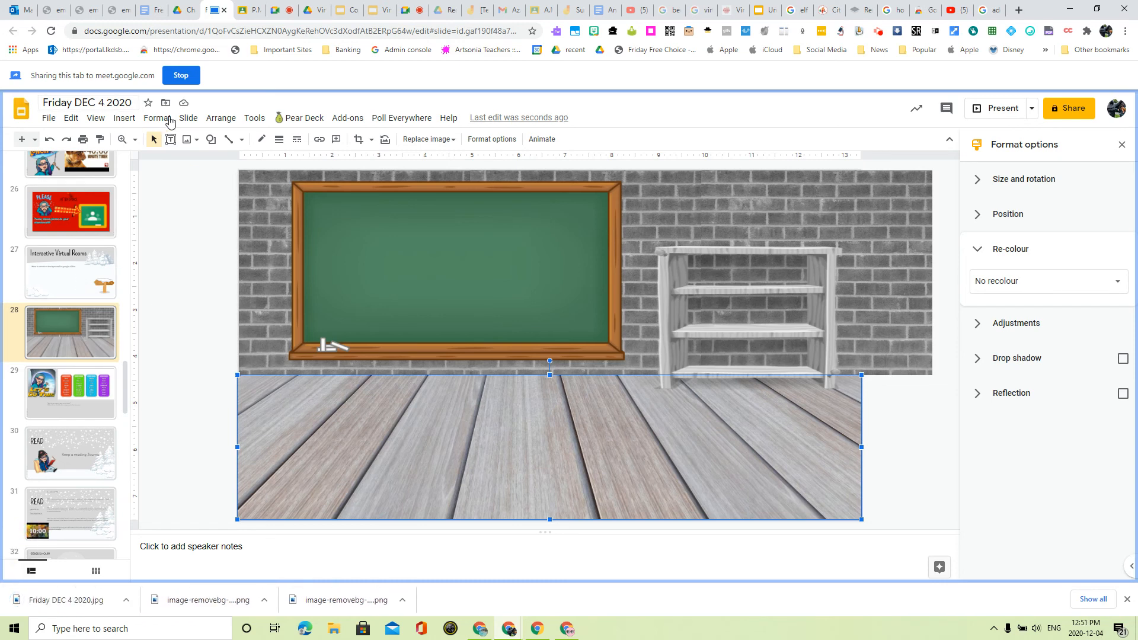
Add a new blank slide 29 after the classroom slide.
{"action": "left_click", "coordinate": [188, 117]}
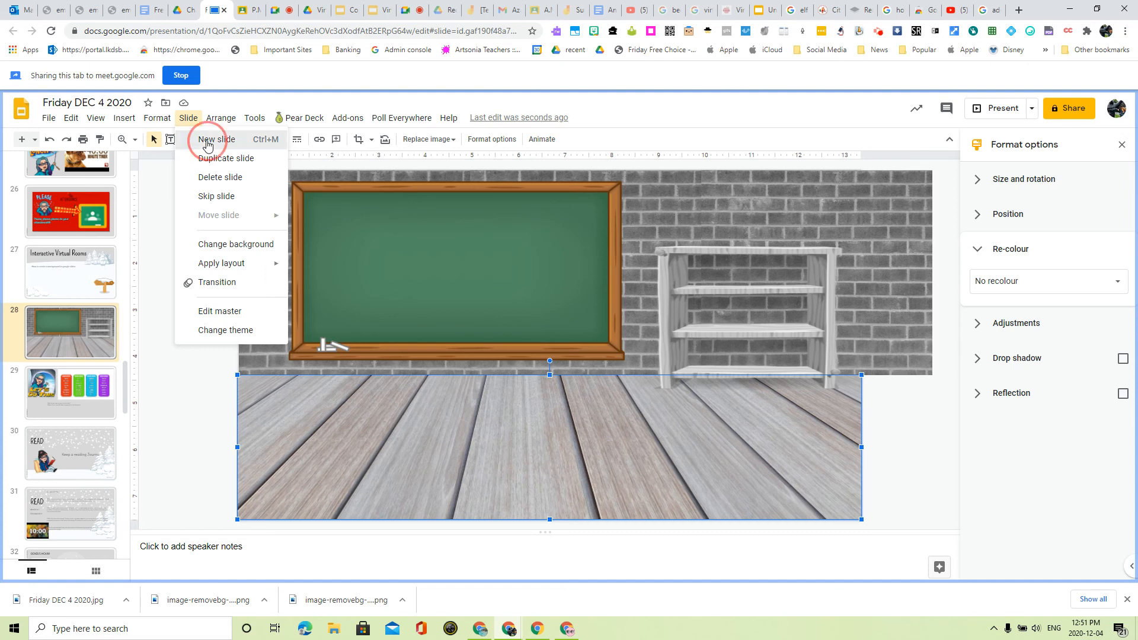
{"action": "left_click", "coordinate": [216, 139]}
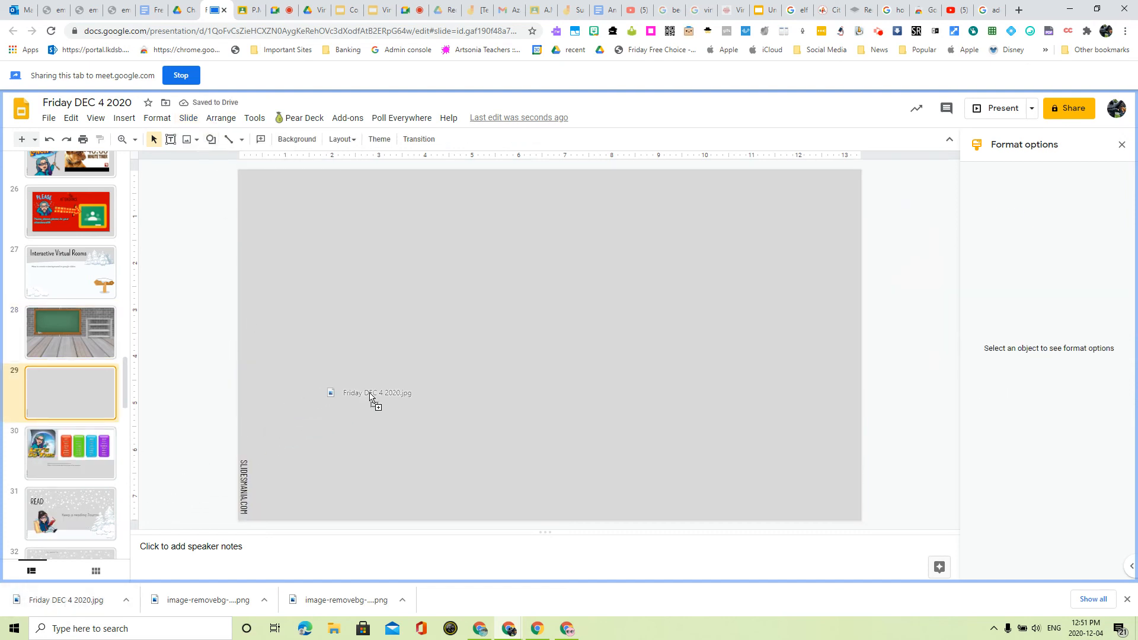
{"action": "left_click", "coordinate": [376, 393]}
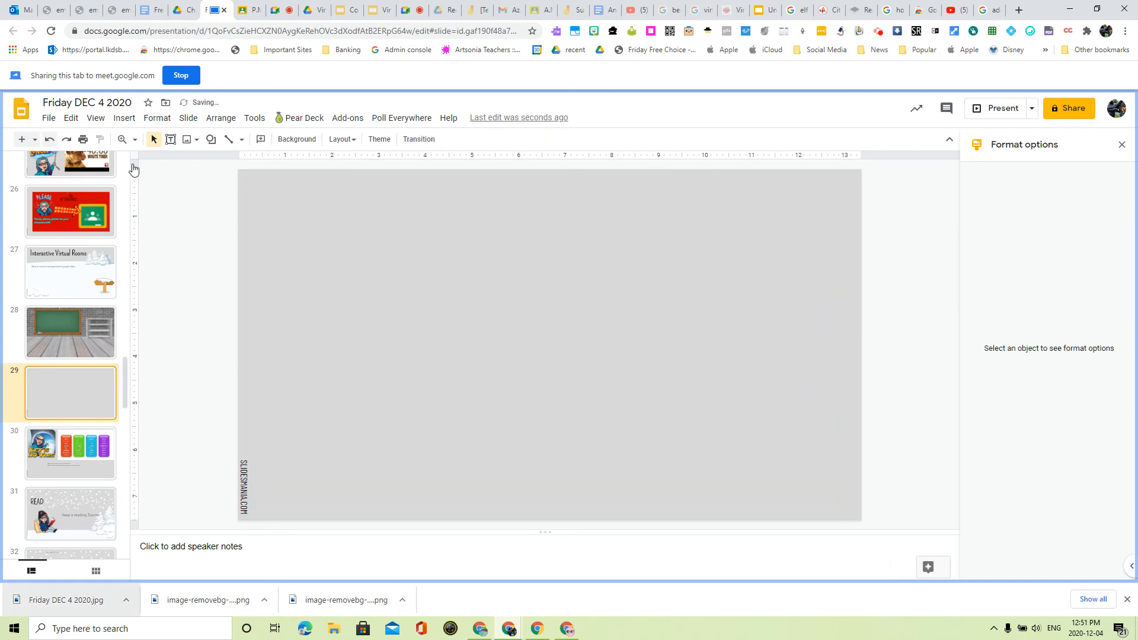
Set the uploaded classroom JPEG as slide 29's background image.
{"action": "right_click", "coordinate": [423, 316]}
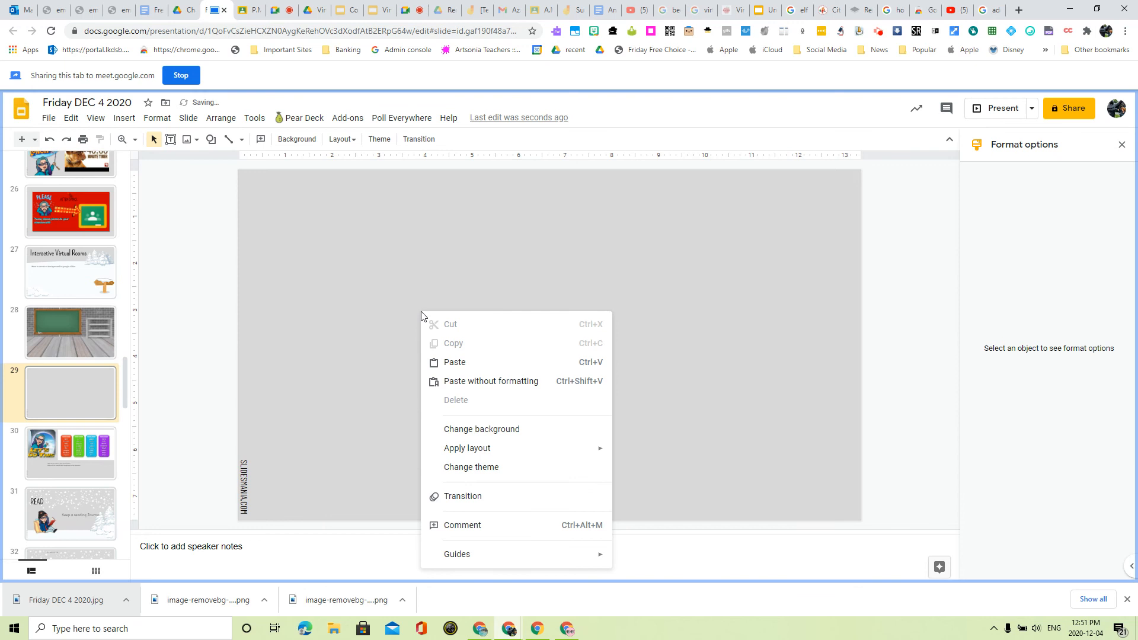
{"action": "mouse_move", "coordinate": [506, 437]}
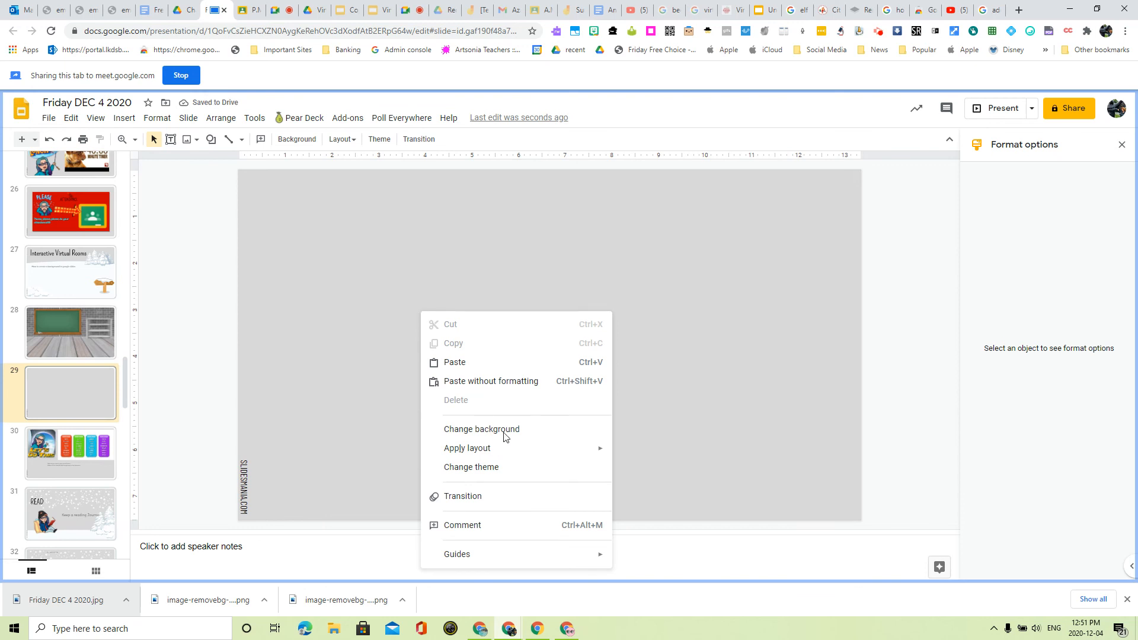
{"action": "left_click", "coordinate": [481, 429]}
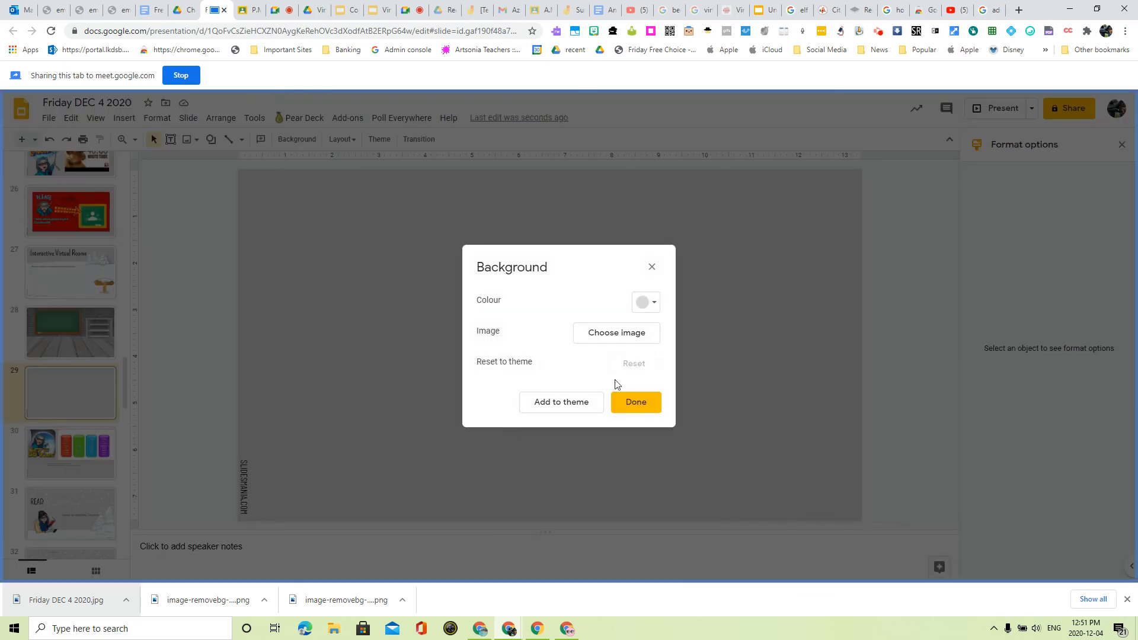
{"action": "left_click", "coordinate": [615, 332]}
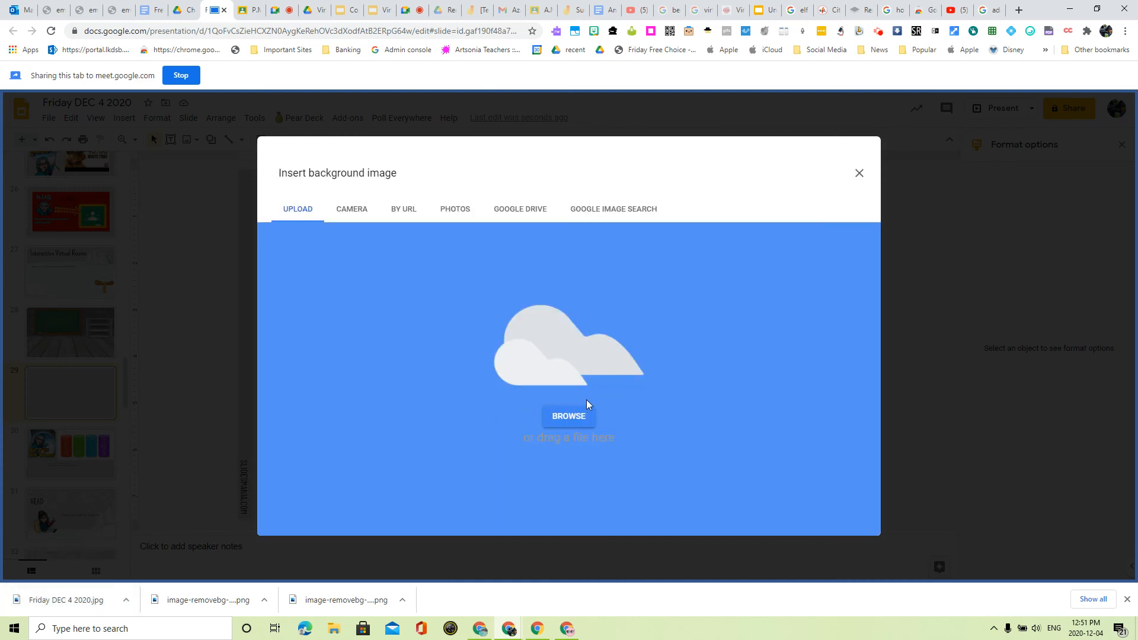
{"action": "left_click", "coordinate": [859, 172]}
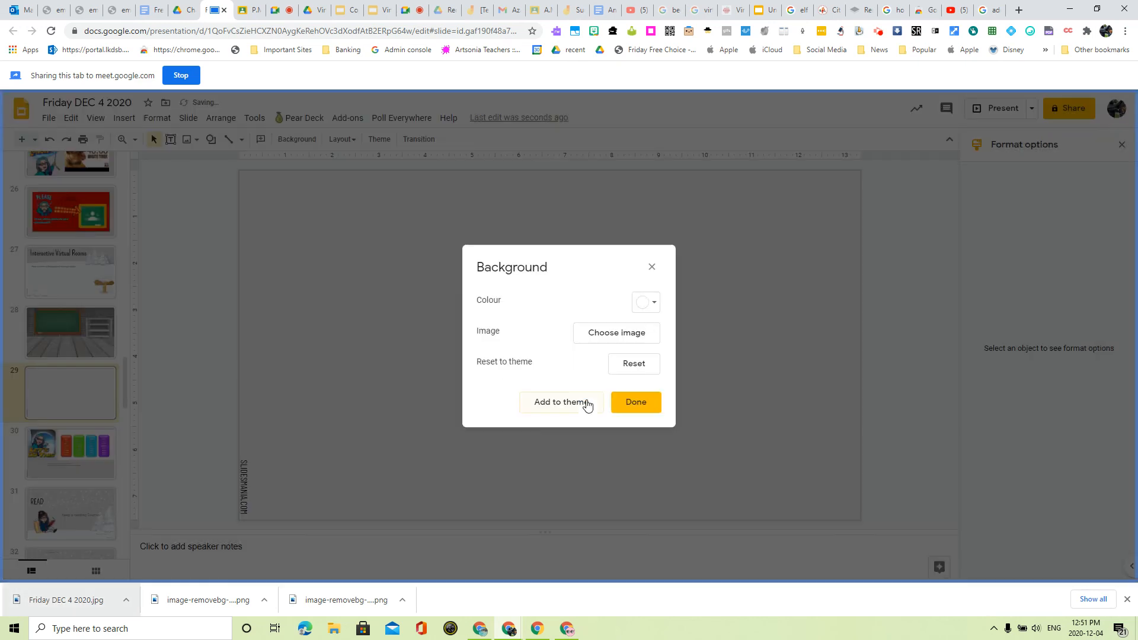
{"action": "left_click", "coordinate": [634, 402]}
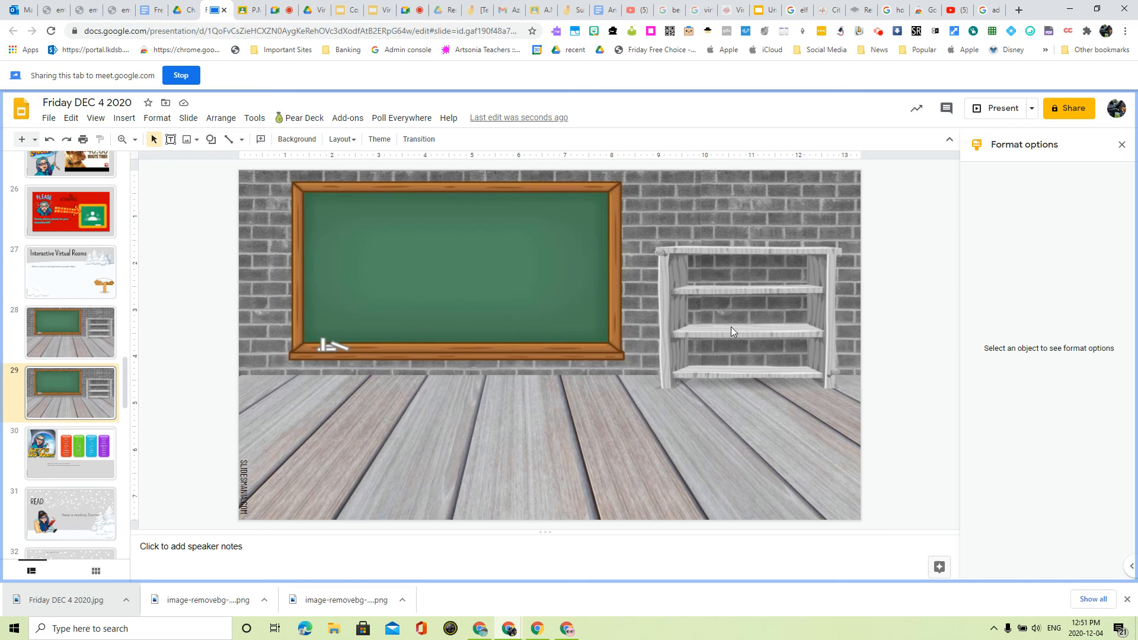
{"action": "mouse_move", "coordinate": [667, 349]}
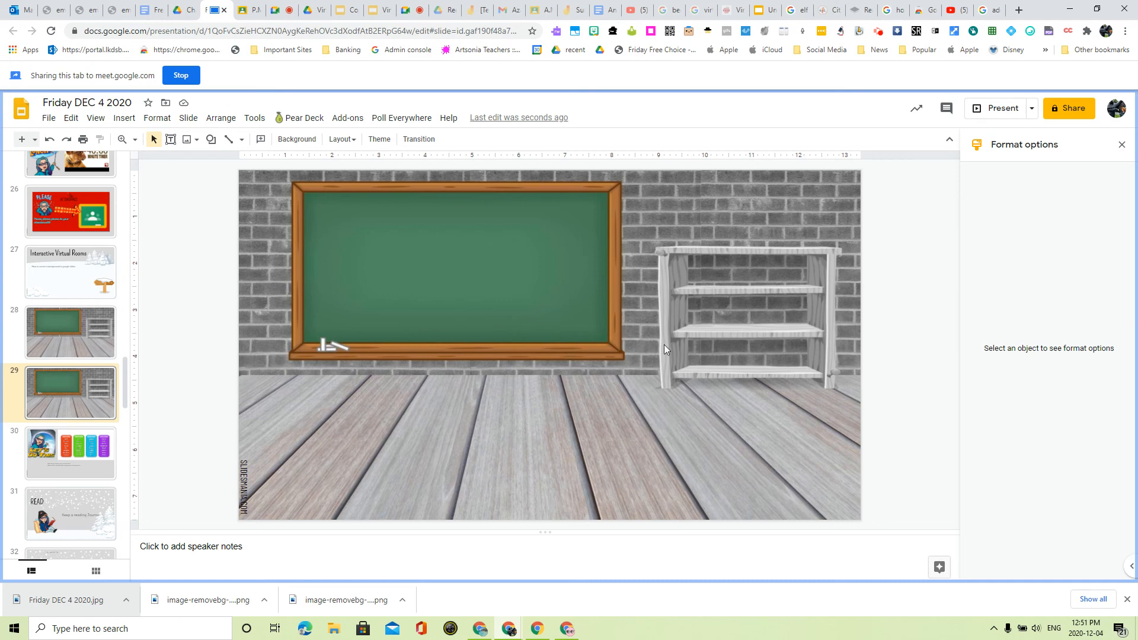
{"action": "mouse_move", "coordinate": [669, 359]}
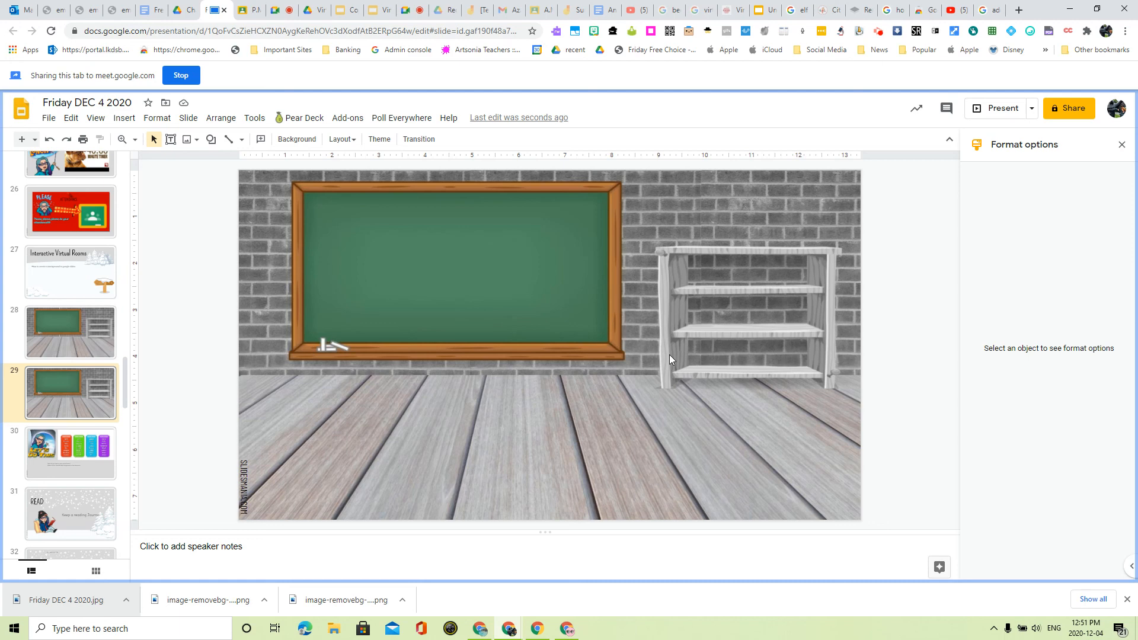
{"action": "mouse_move", "coordinate": [876, 39]}
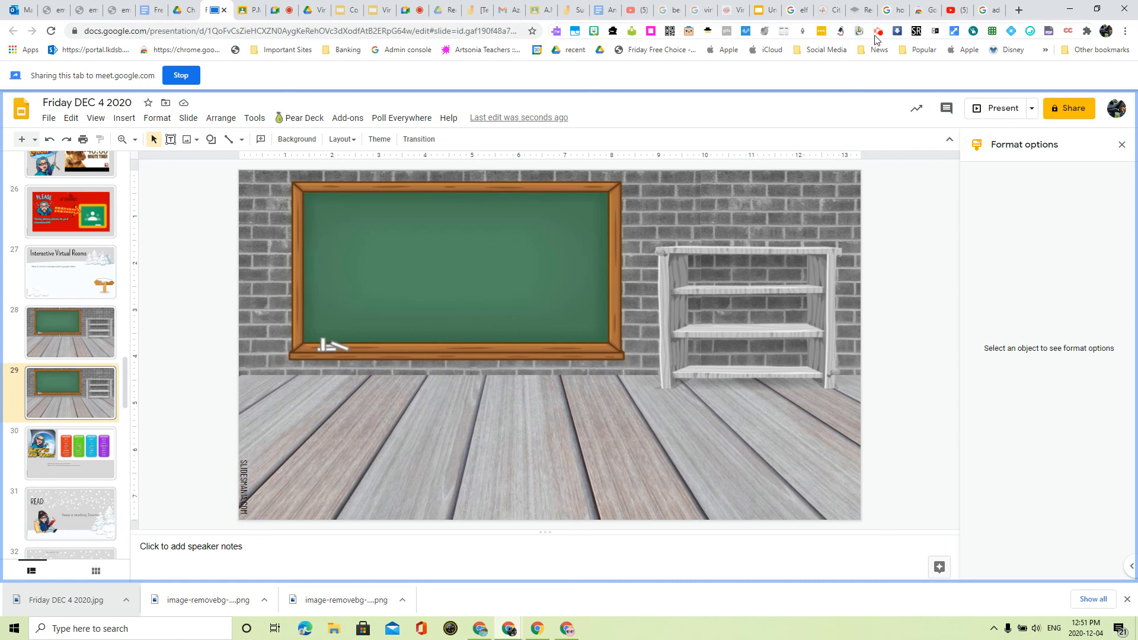